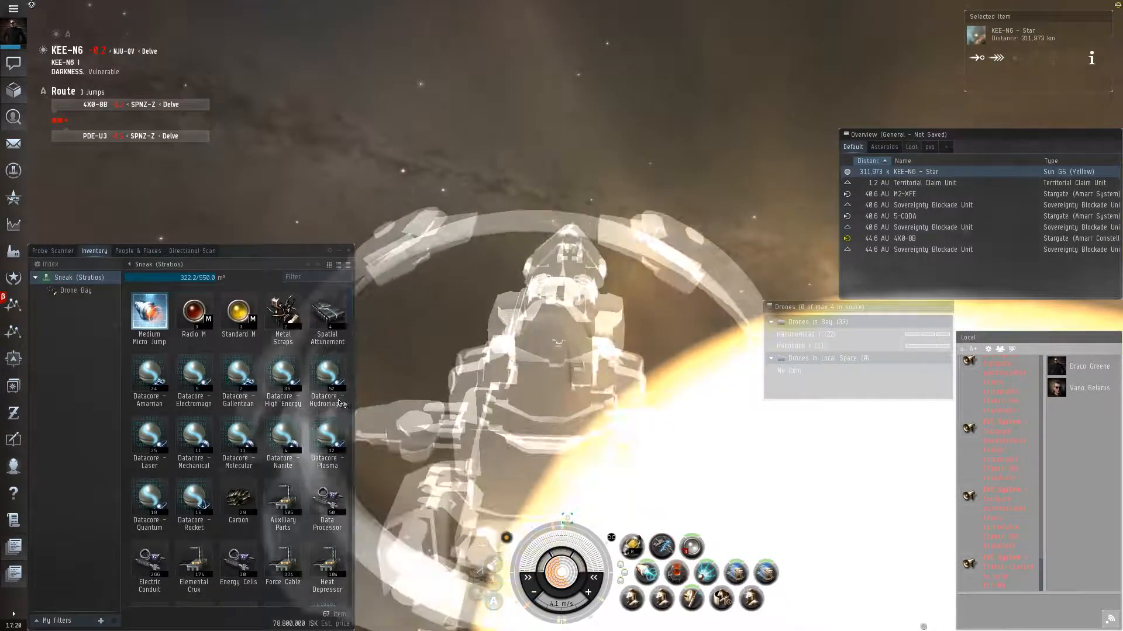
# - Launch the Mobile Depot from the Stratios cargo hold into space for self
pyautogui.rightClick(326, 444)
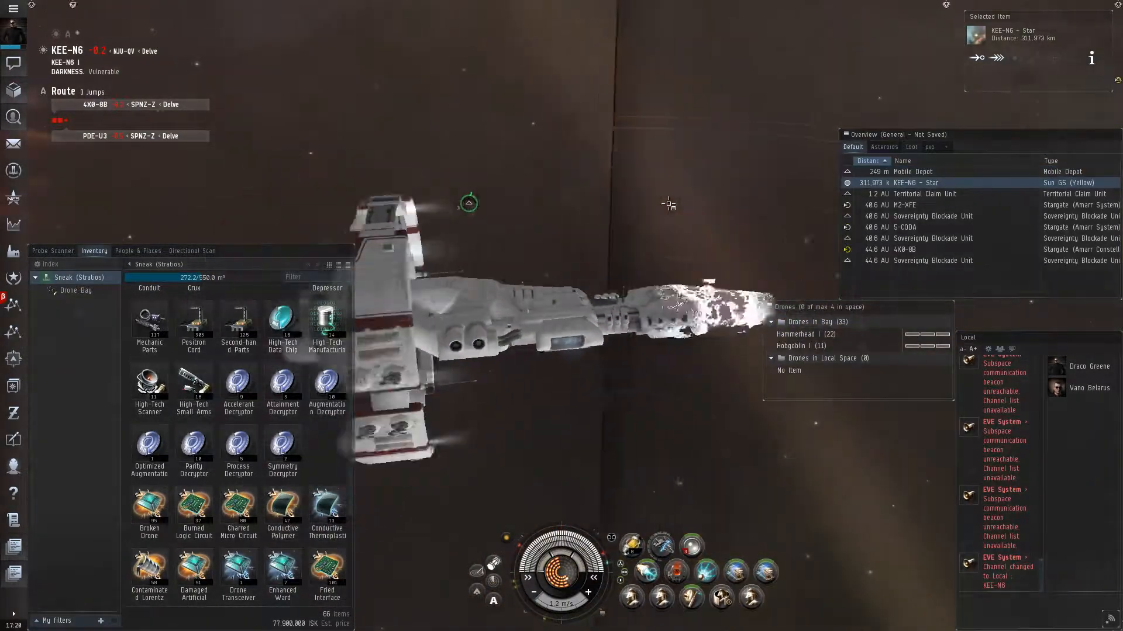
pyautogui.click(52, 250)
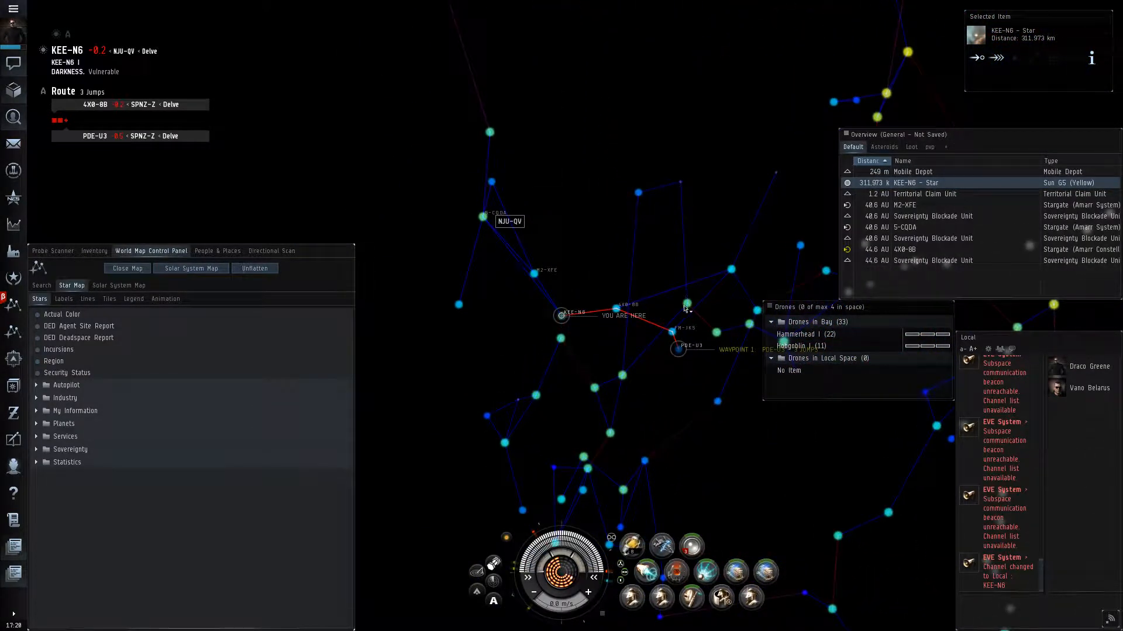
# - Add LUAS-L as a waypoint and set FM-JK5 as the travel destination
pyautogui.rightClick(678, 307)
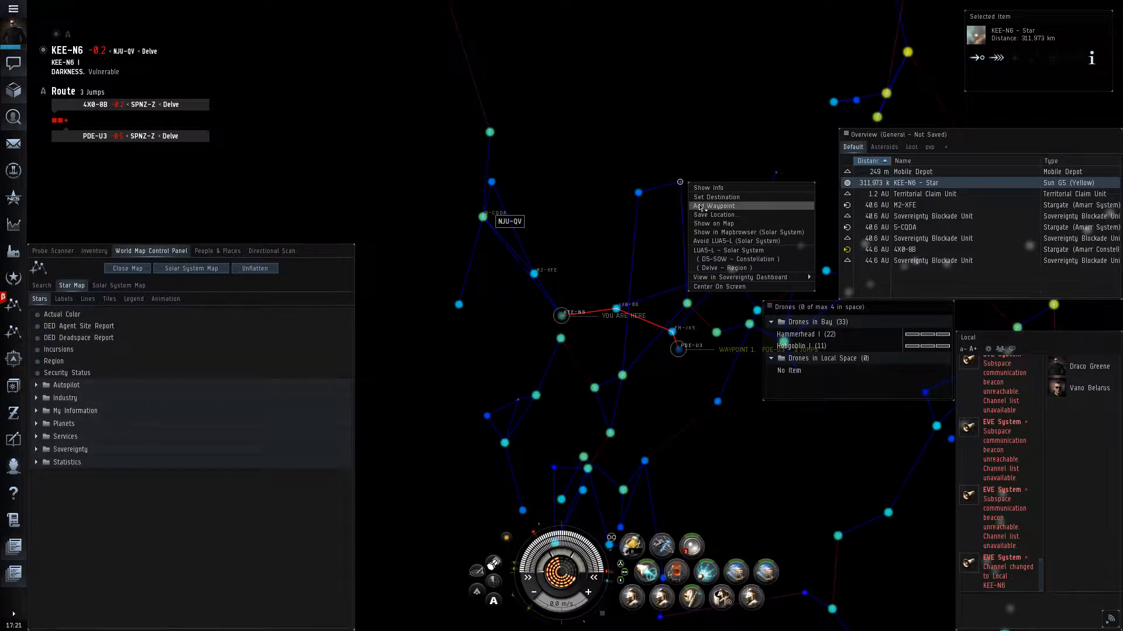
pyautogui.click(714, 206)
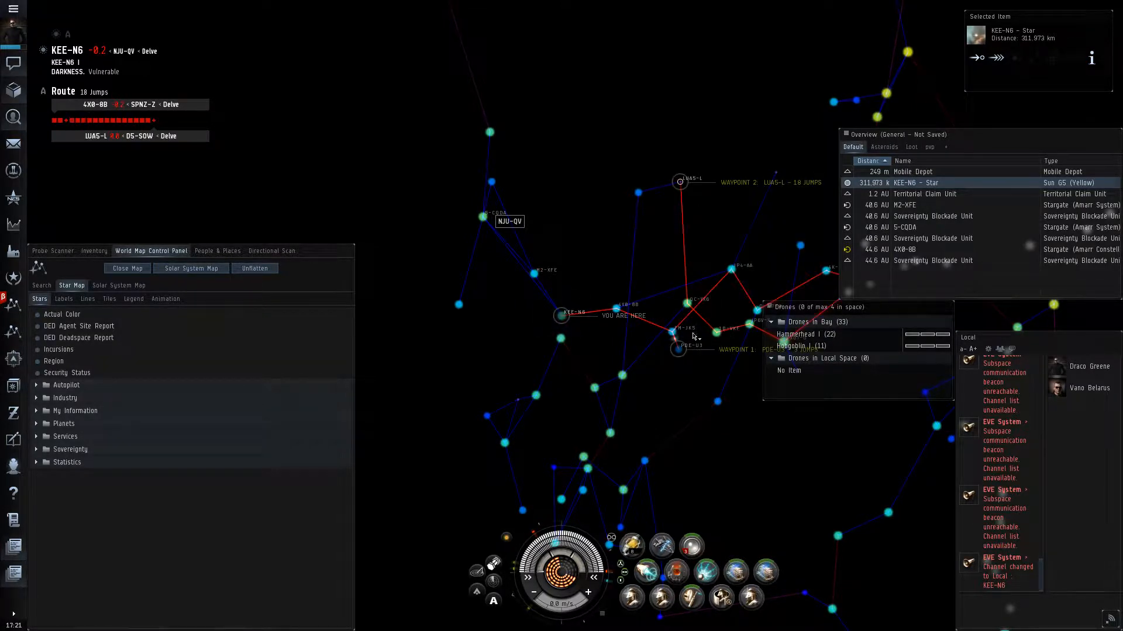
pyautogui.rightClick(677, 348)
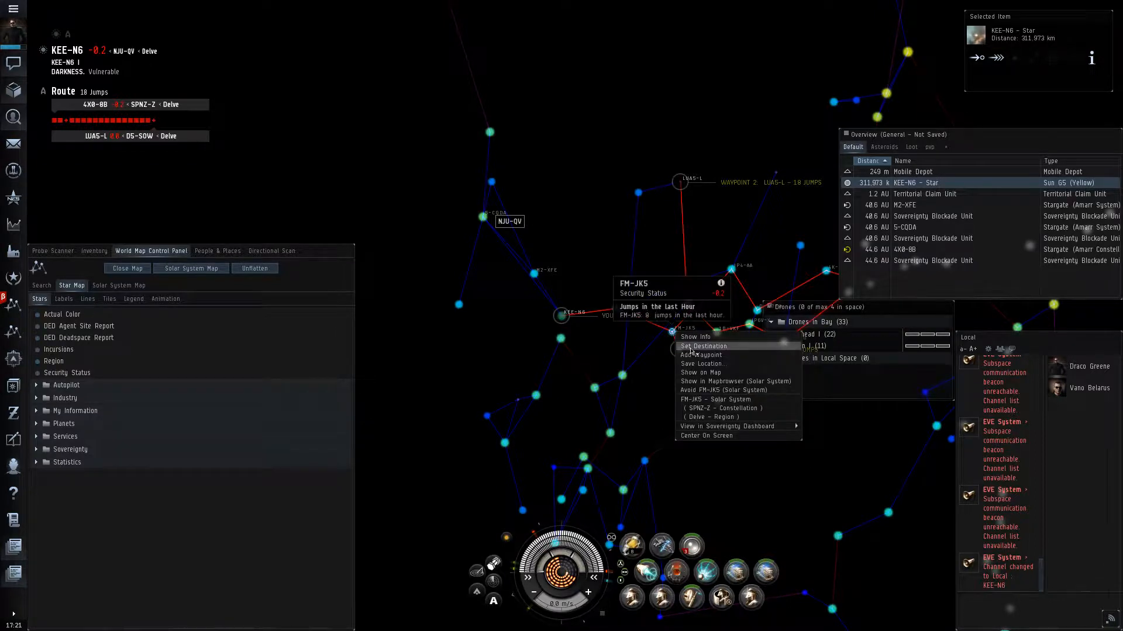
pyautogui.click(703, 346)
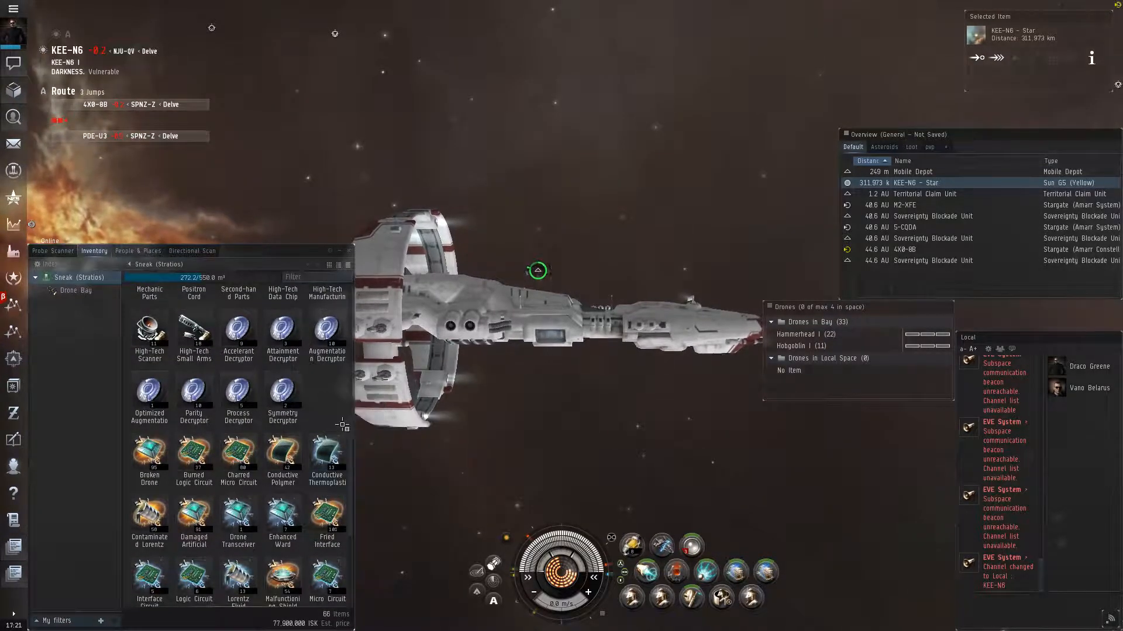
# - Close the cargo inventory and select the Mobile Depot in the Overview
pyautogui.scroll(-3)
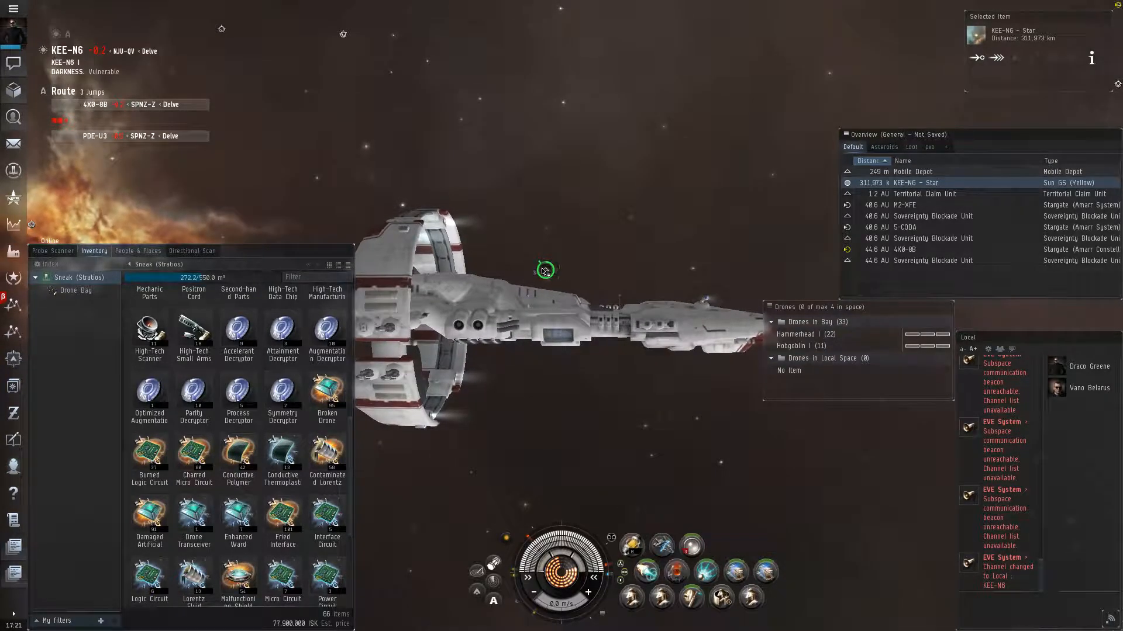
pyautogui.click(911, 171)
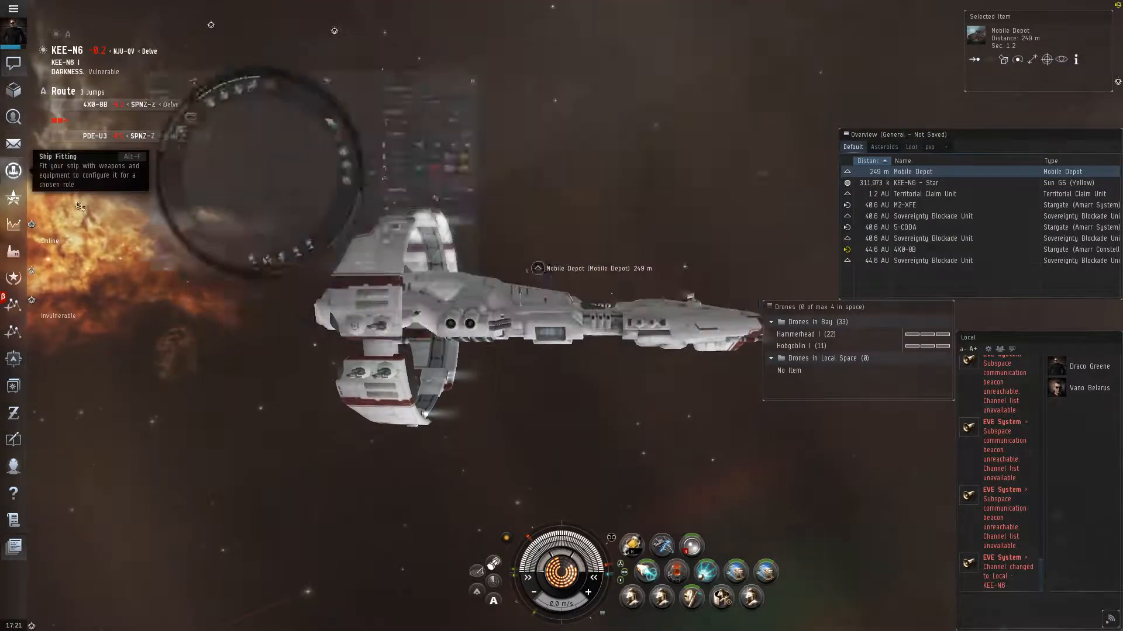
# - Open fitting and depot cargo, filter by 'cd', 'core', 'sca', and swap modules
pyautogui.click(13, 170)
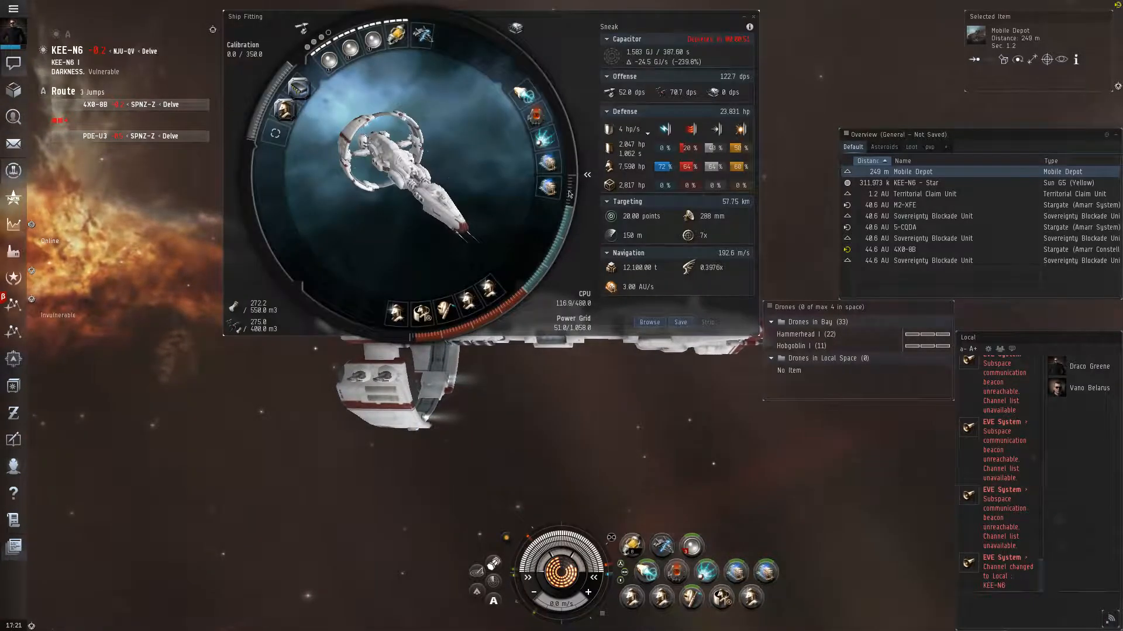
pyautogui.rightClick(913, 171)
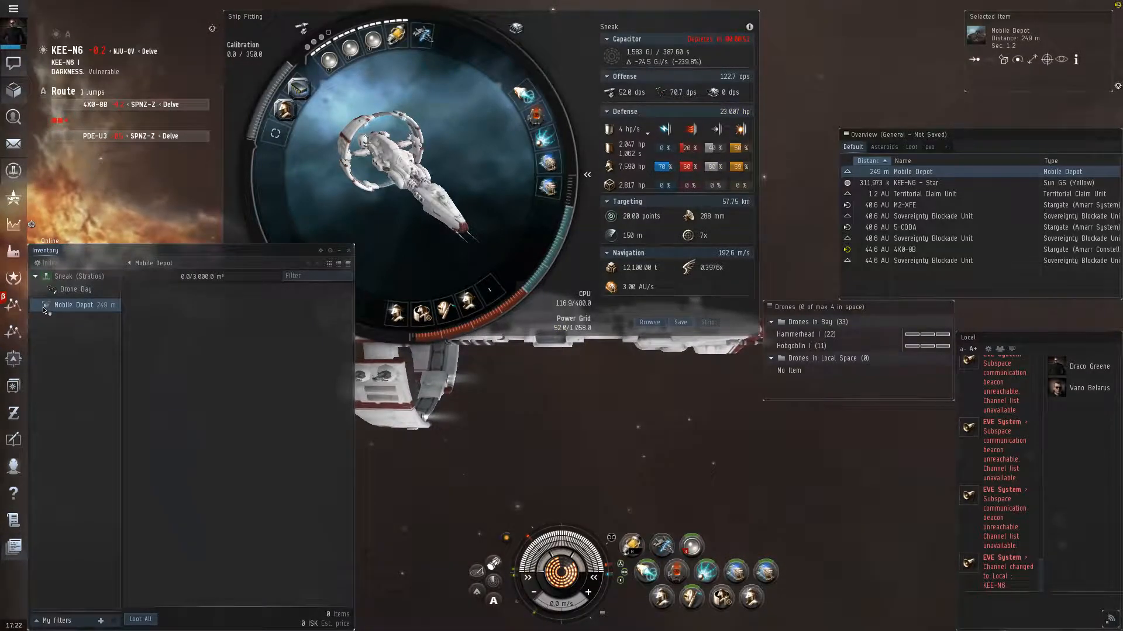
pyautogui.click(78, 275)
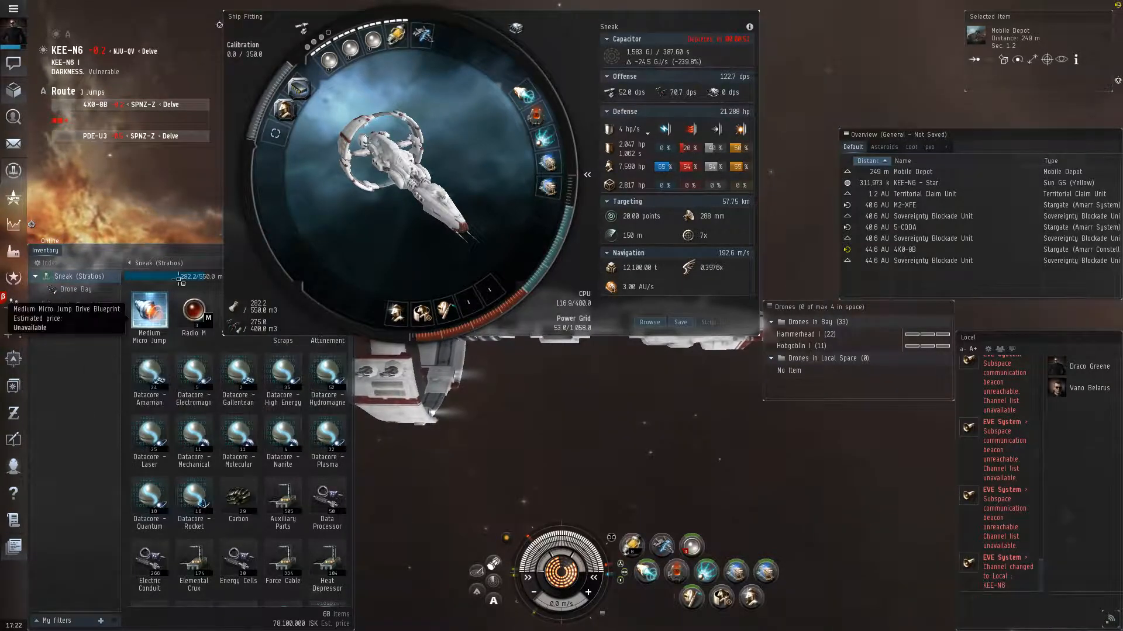
pyautogui.write('cd')
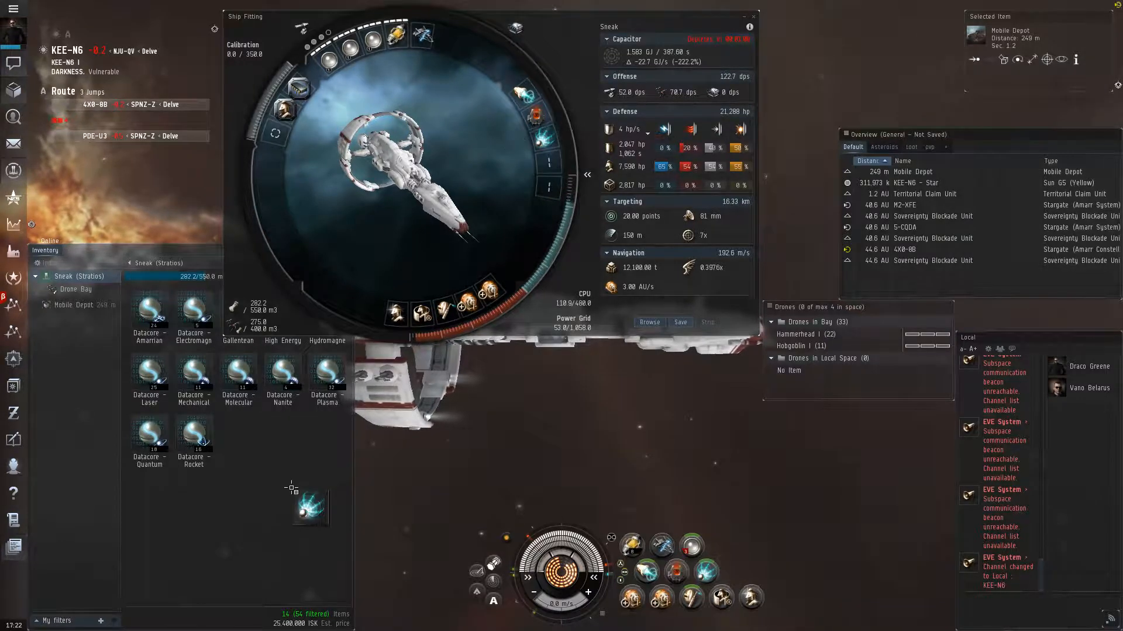
pyautogui.write('core')
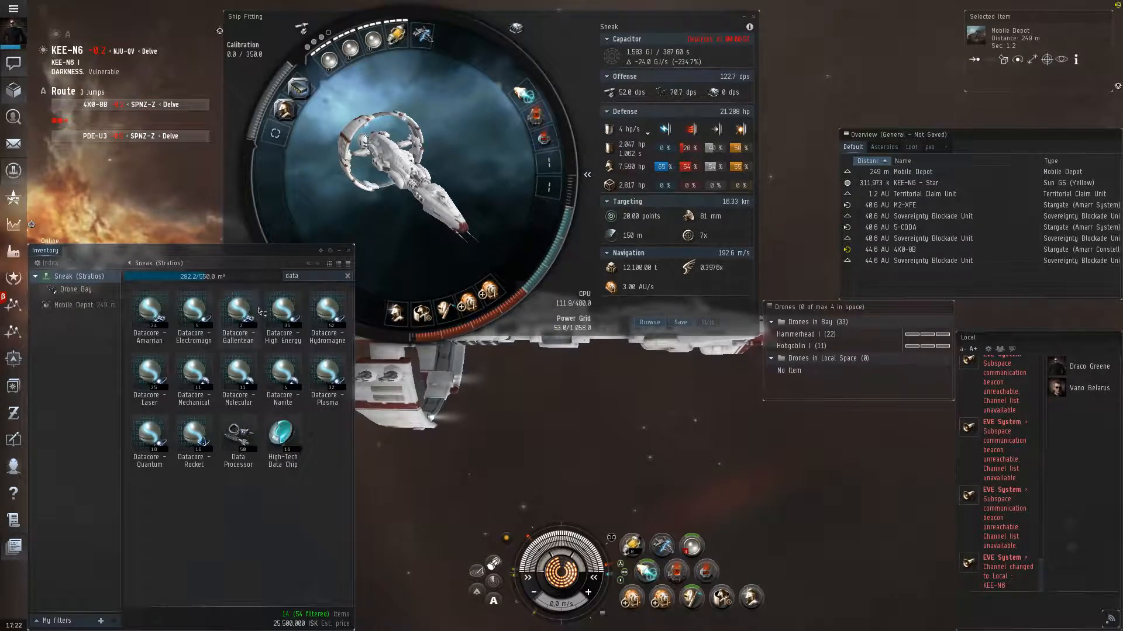
pyautogui.write('scan')
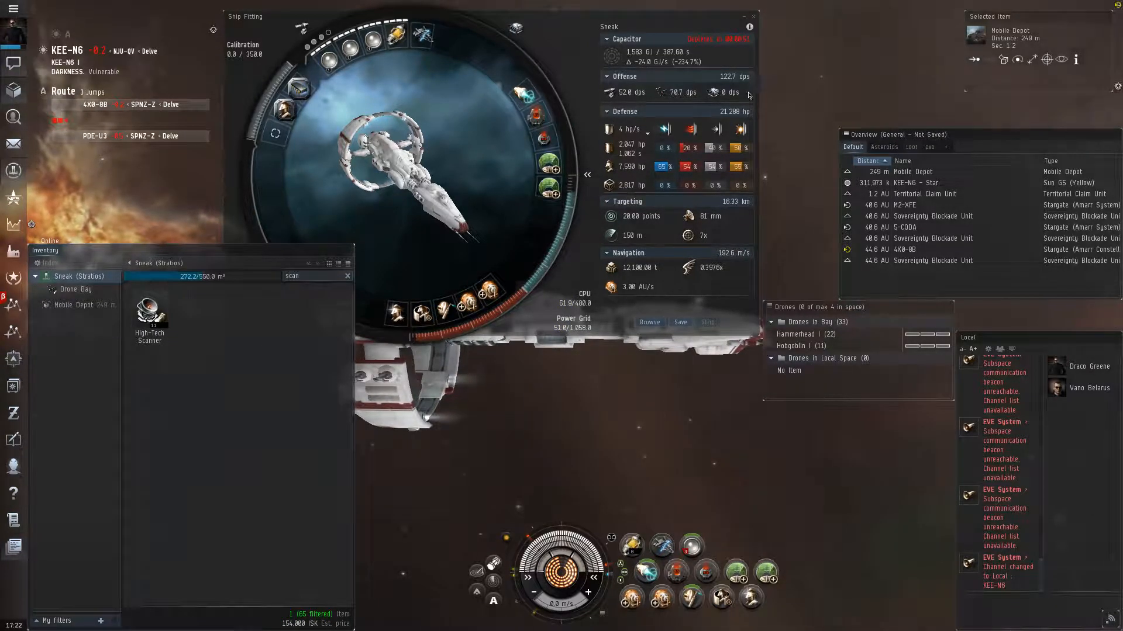
pyautogui.click(753, 17)
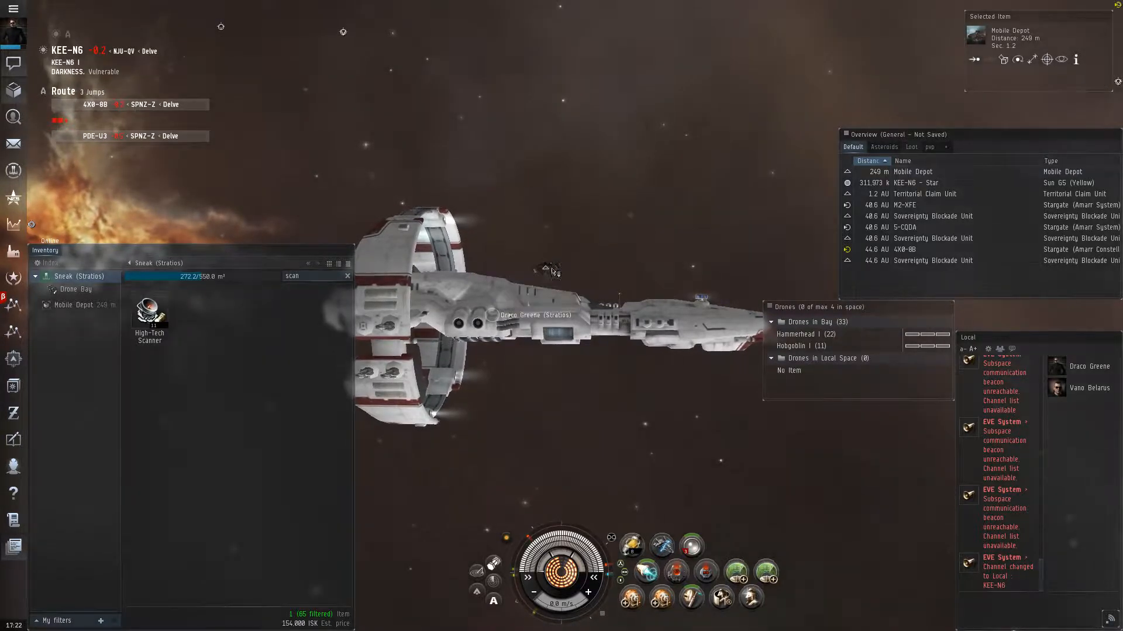
# - Scoop the Mobile Depot into the cargo hold and jump onward to 4X0-8B
pyautogui.rightClick(919, 171)
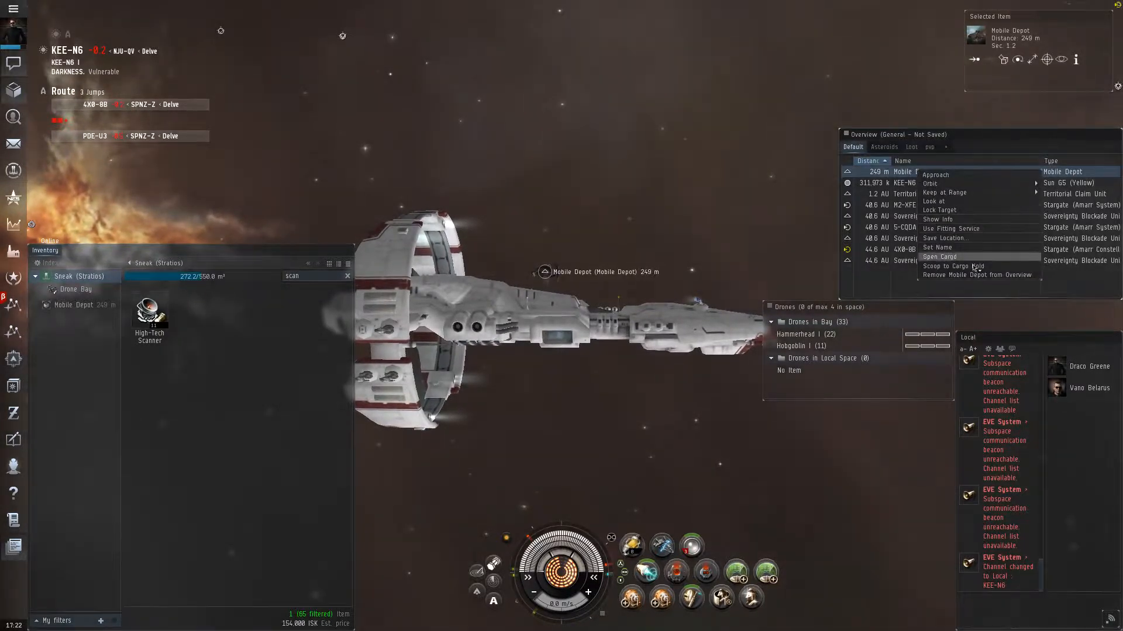
pyautogui.click(951, 265)
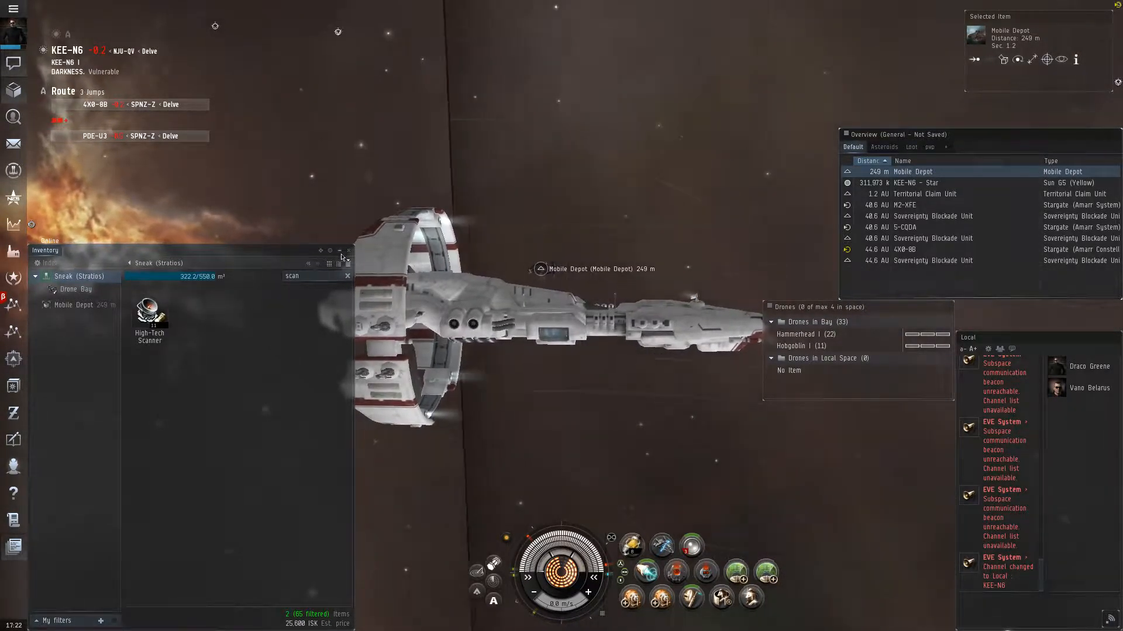
pyautogui.click(347, 251)
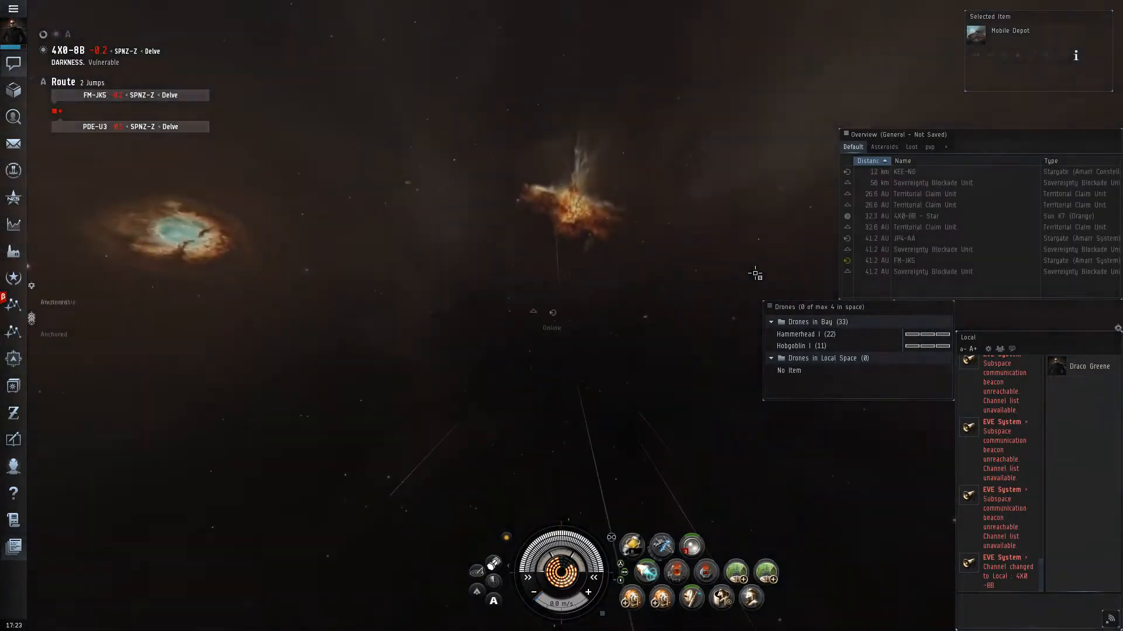
pyautogui.click(923, 260)
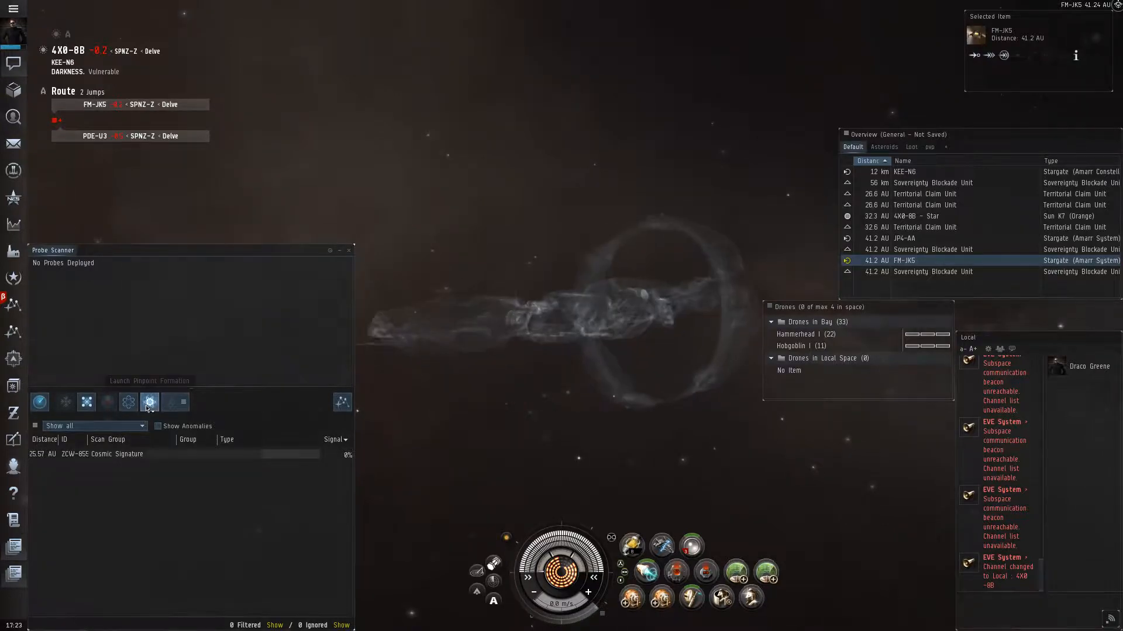
# - Launch eight scanner probes in a spread formation and run the first scan
pyautogui.click(149, 401)
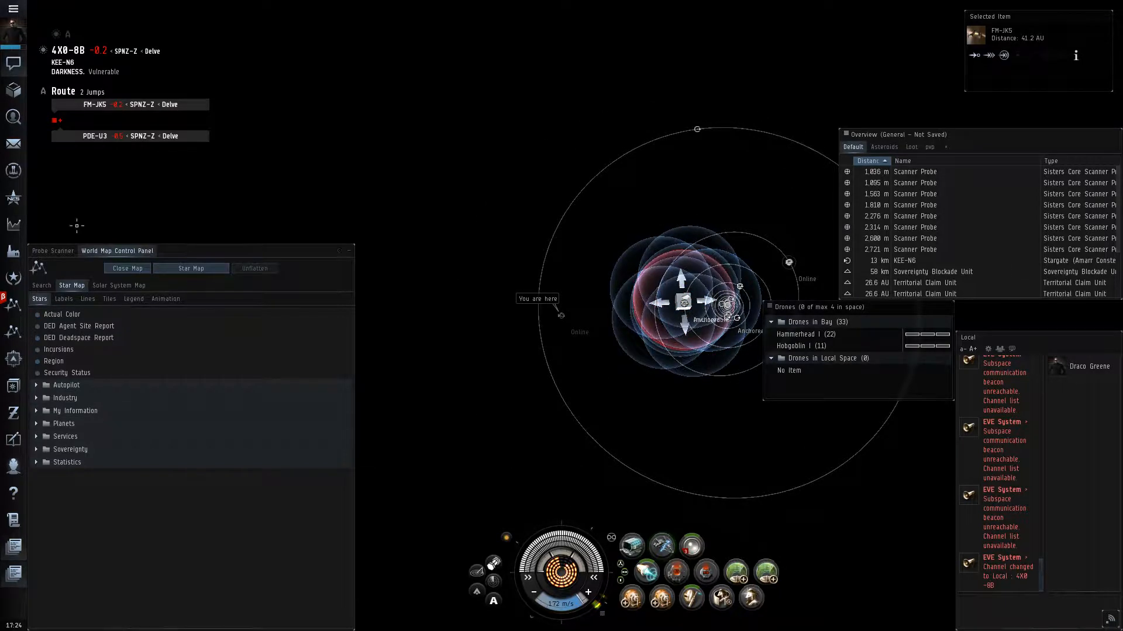
pyautogui.click(52, 251)
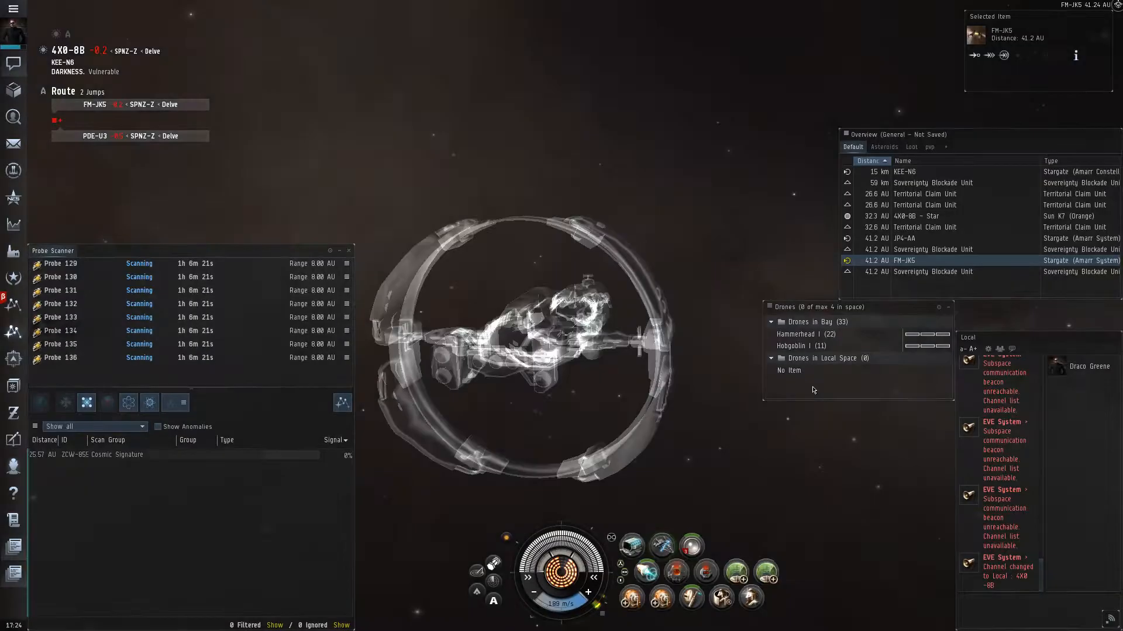
pyautogui.moveTo(749, 599)
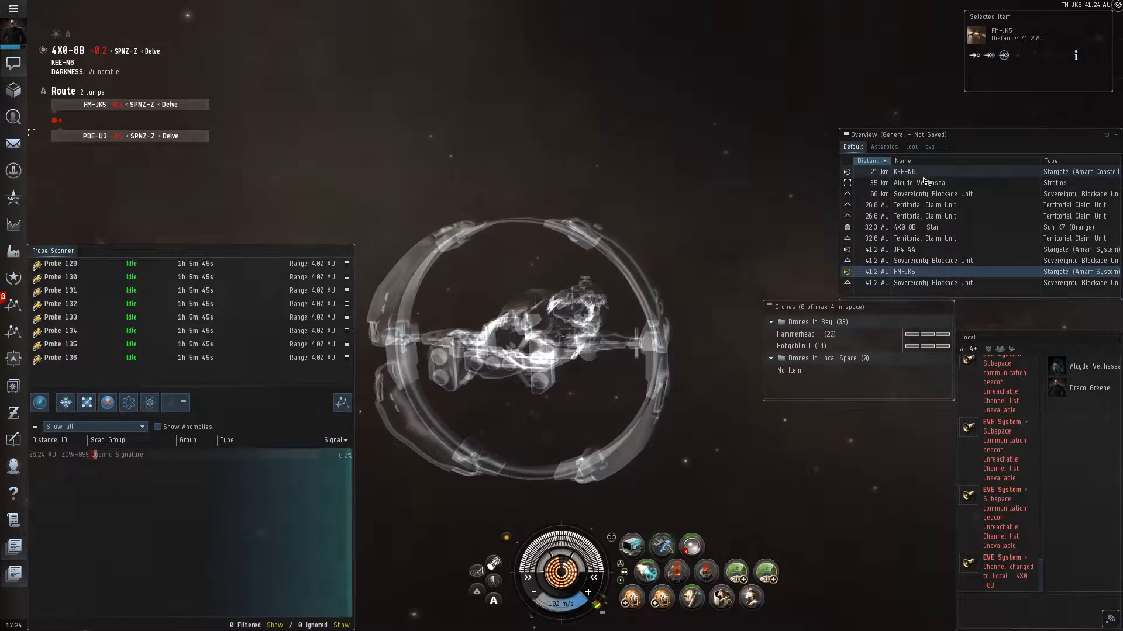
# - Move the 4 AU probe formation over the signature and open Directional Scan
pyautogui.click(916, 182)
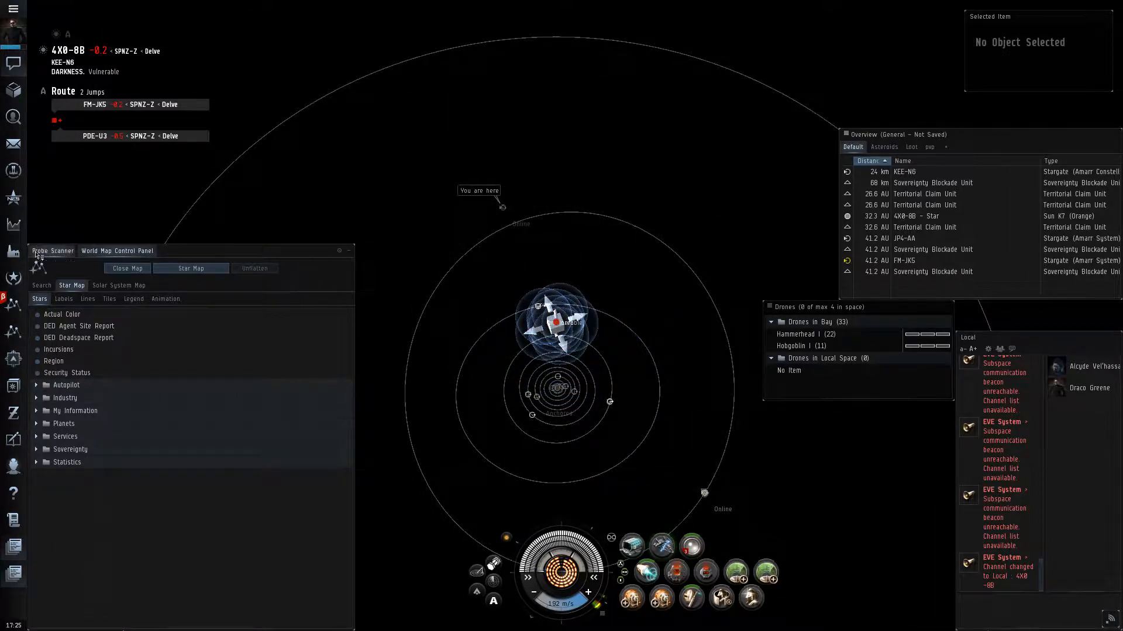
pyautogui.click(52, 251)
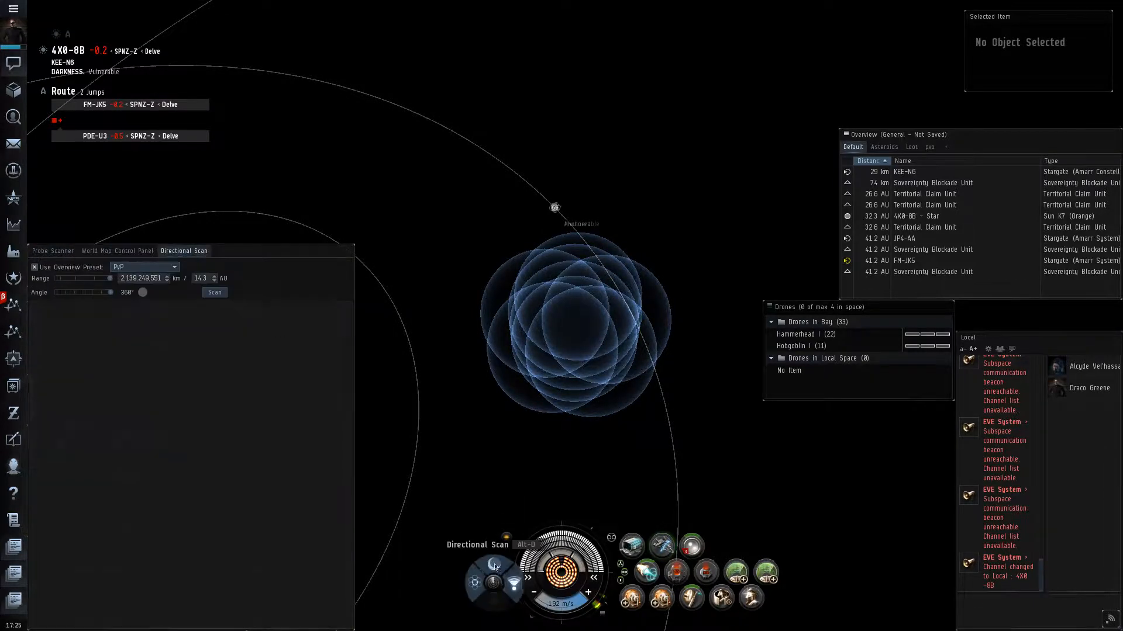
# - Rescan with probes at 0.25 AU, raising the signature to 48.1% as a Data Site
pyautogui.click(213, 292)
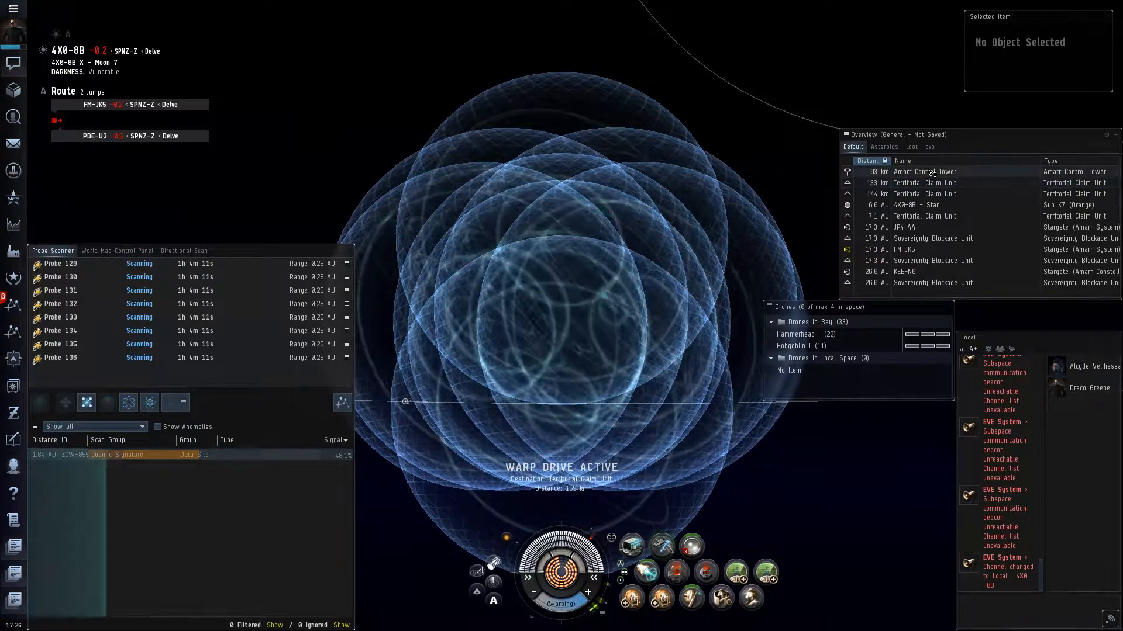
# - Rescan to resolve the Standard Sleeper Cache data site, then warp to it
pyautogui.click(924, 172)
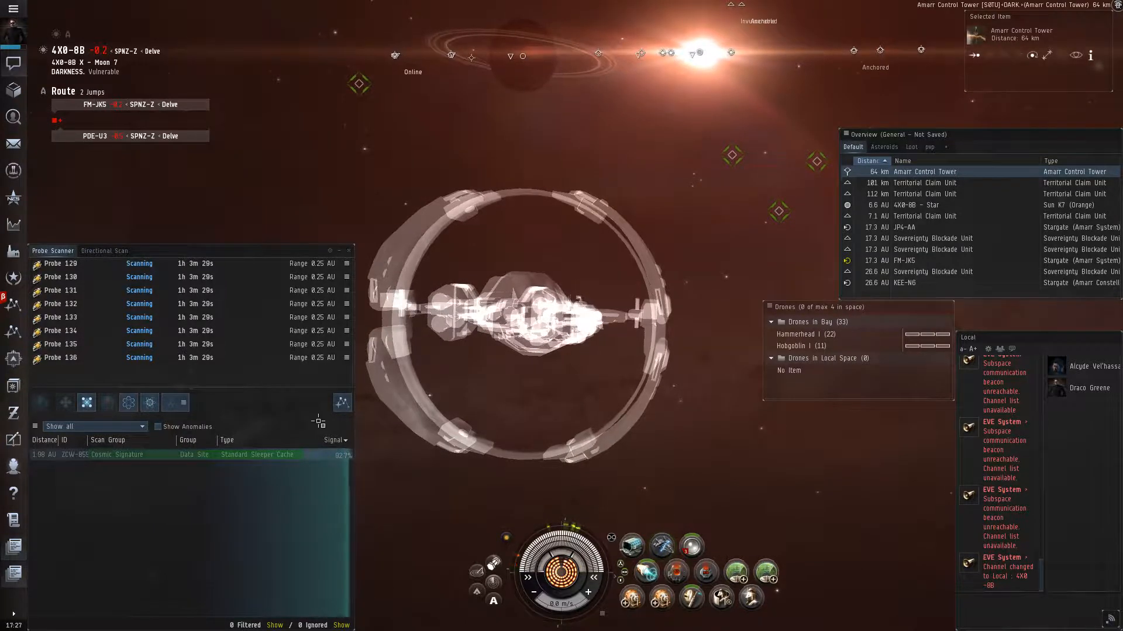
pyautogui.rightClick(107, 455)
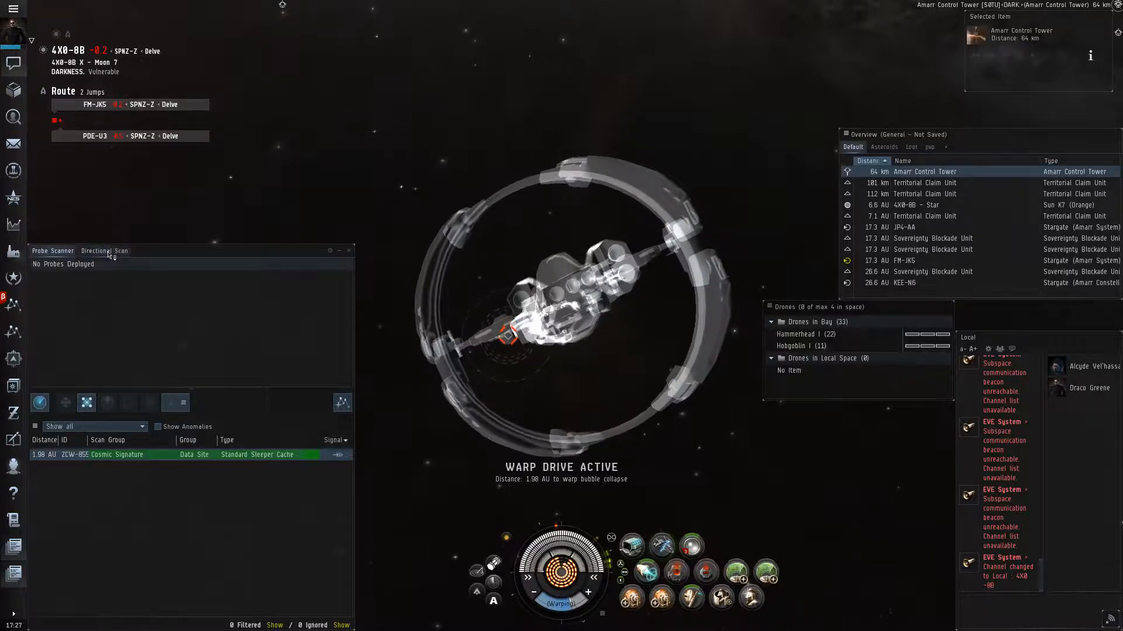
# - View info on the Stratios spotted by directional scan, then close it
pyautogui.click(104, 251)
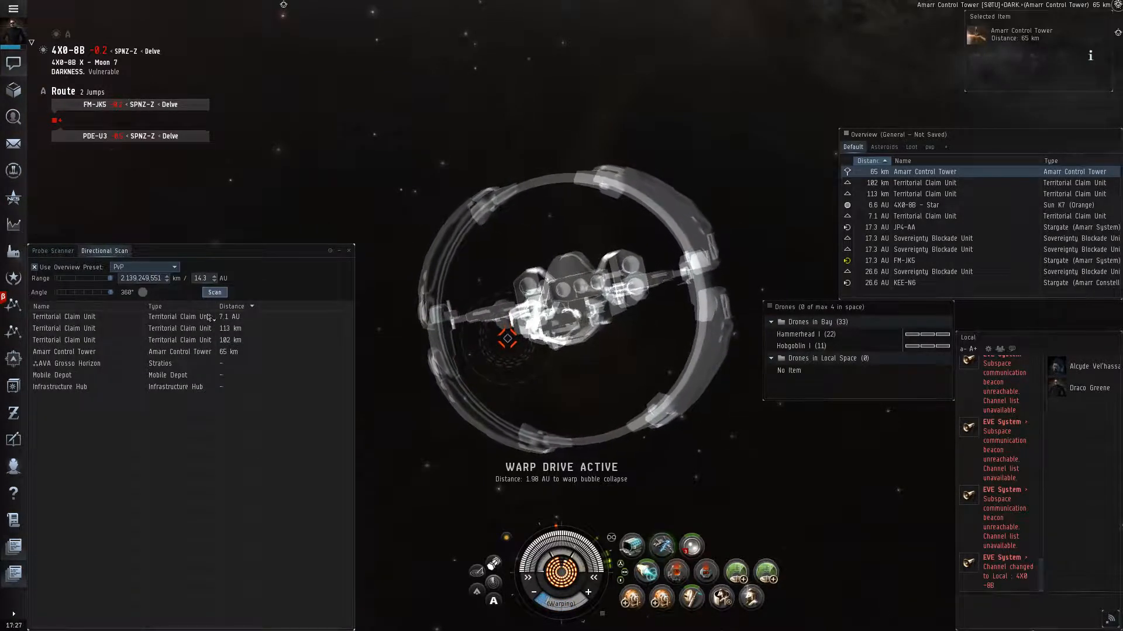
pyautogui.doubleClick(65, 363)
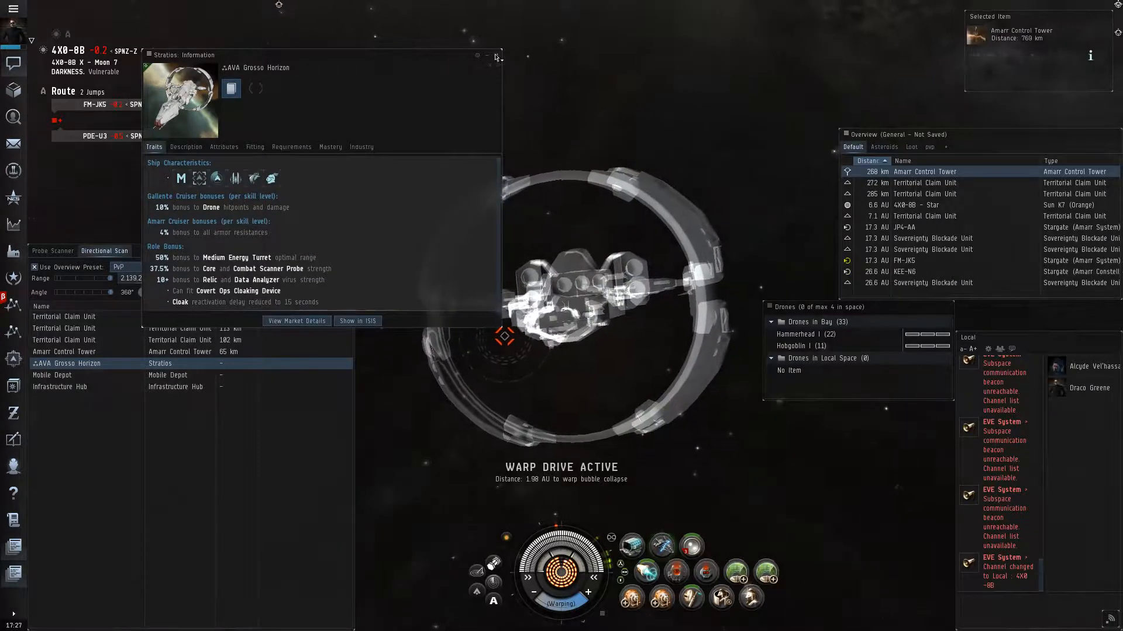
pyautogui.click(496, 56)
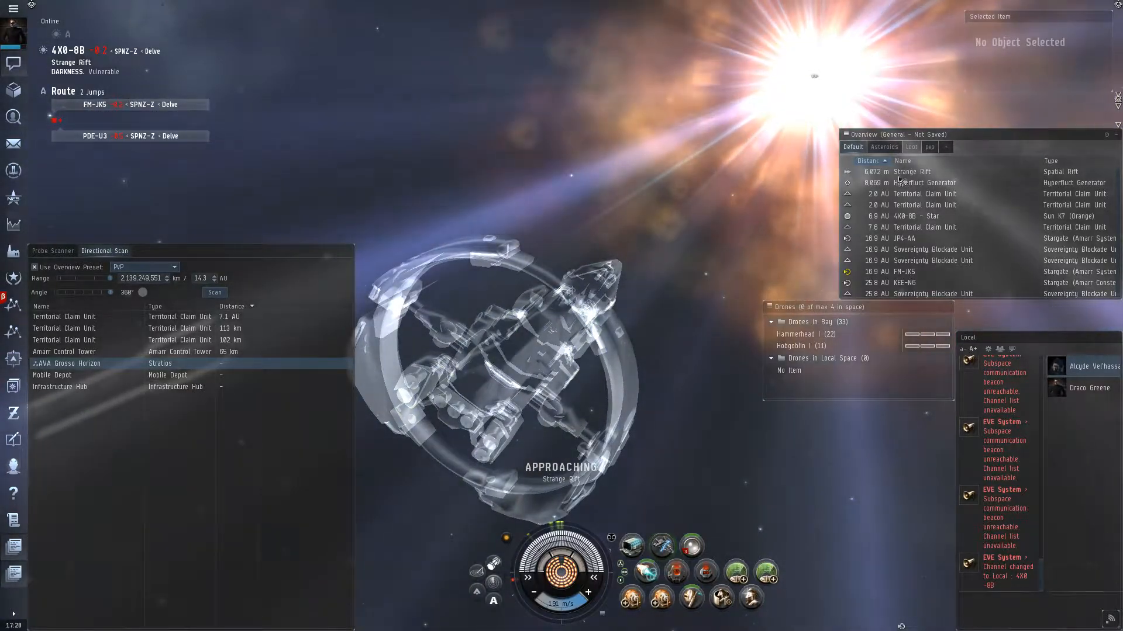
# - Open the Stratios cargo hold listing its probes, datacores and scanners
pyautogui.click(913, 172)
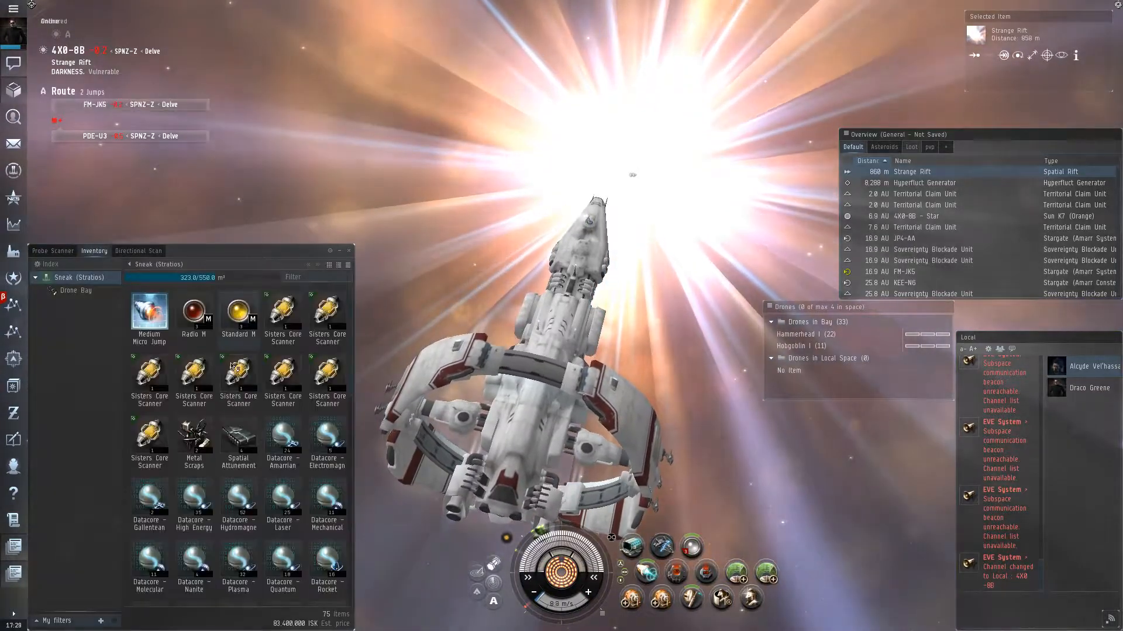
# - Reload the probe launcher and check a newly arrived Local pilot's info
pyautogui.click(149, 443)
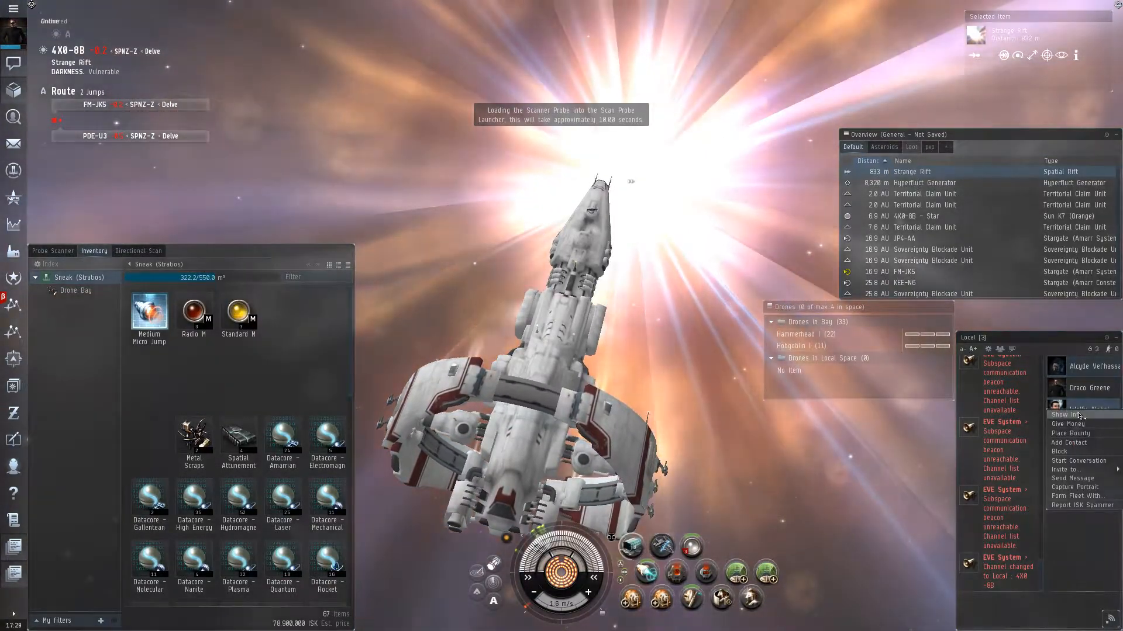
pyautogui.click(1068, 414)
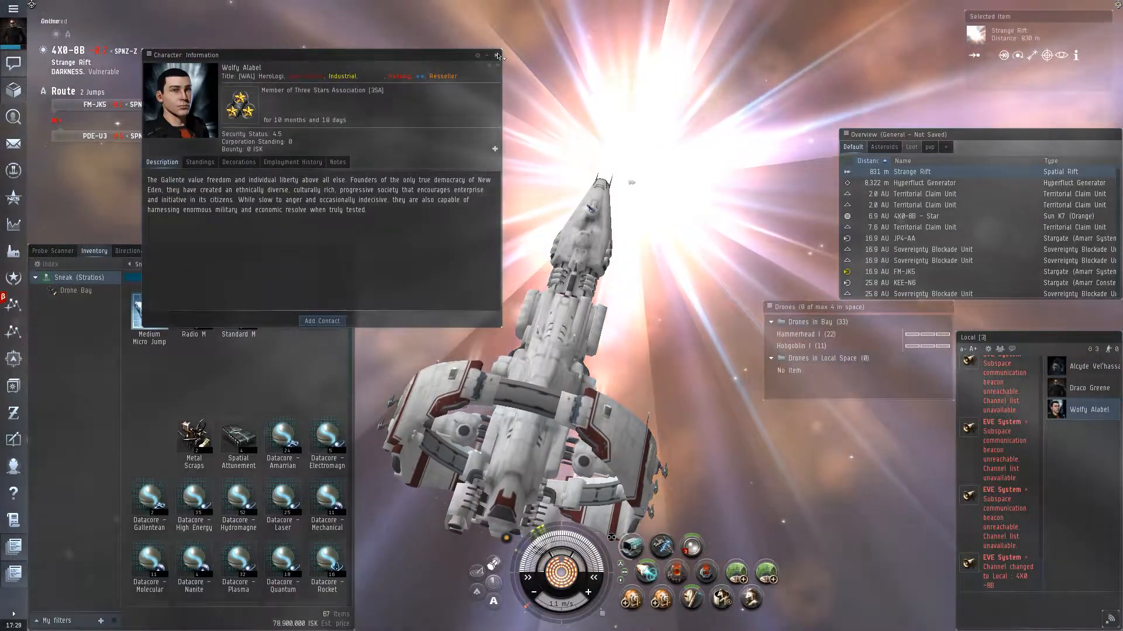
pyautogui.click(497, 55)
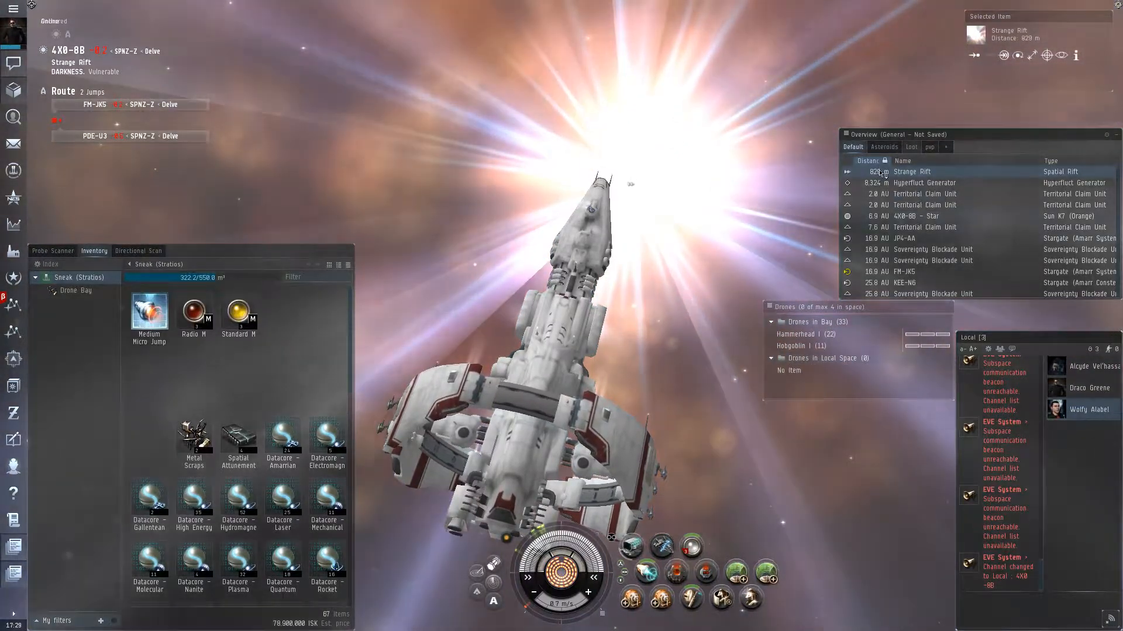
# - Start warping from the Strange Rift to the 4X0-8B star
pyautogui.rightClick(913, 171)
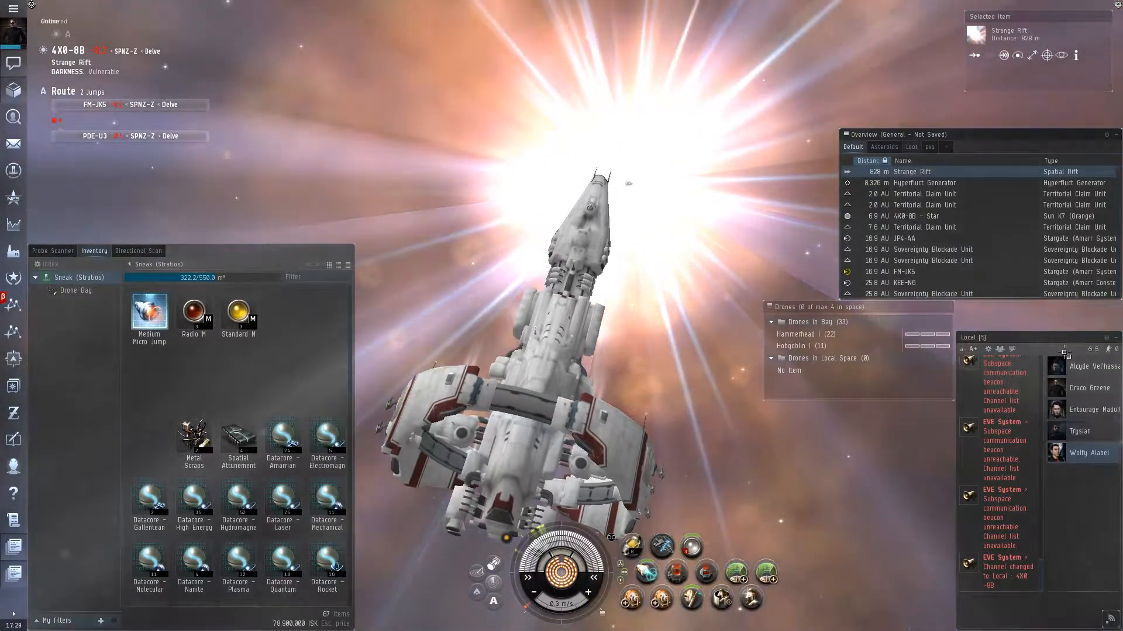
pyautogui.click(924, 216)
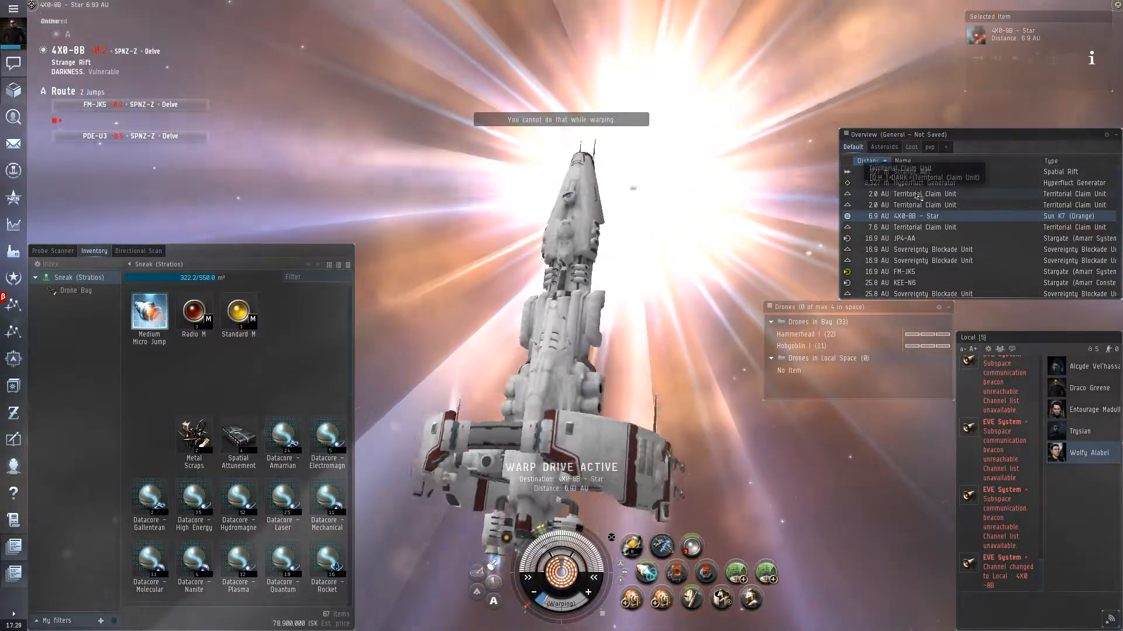
pyautogui.rightClick(917, 172)
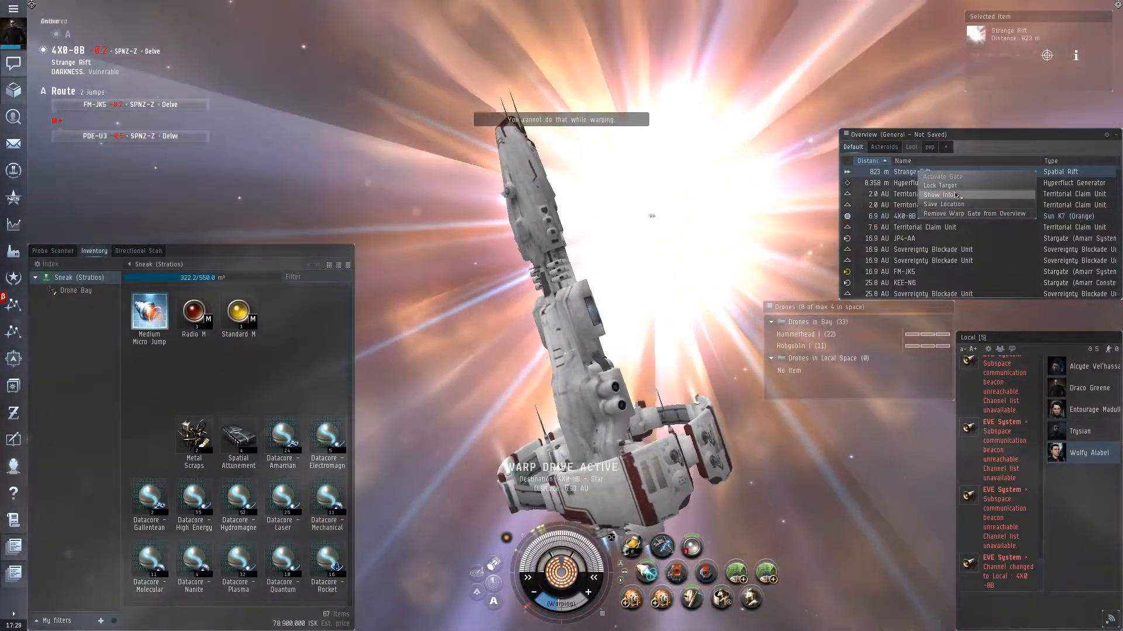
# - Save the Strange Rift bookmark, run a directional scan, and dismiss a pilot's info window
pyautogui.click(943, 204)
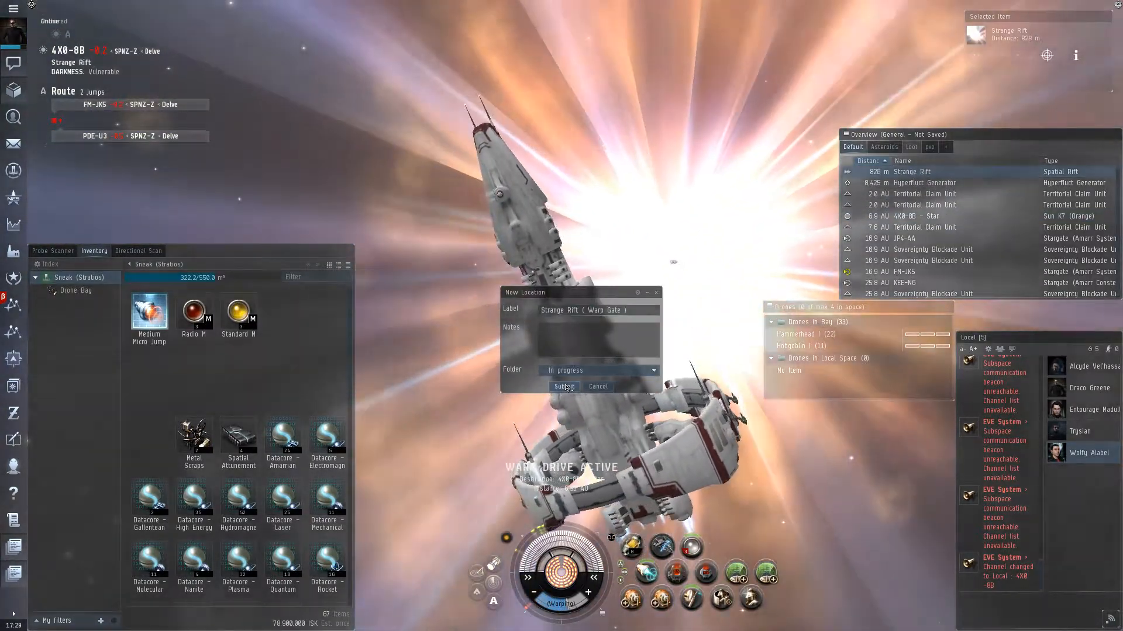
pyautogui.click(562, 386)
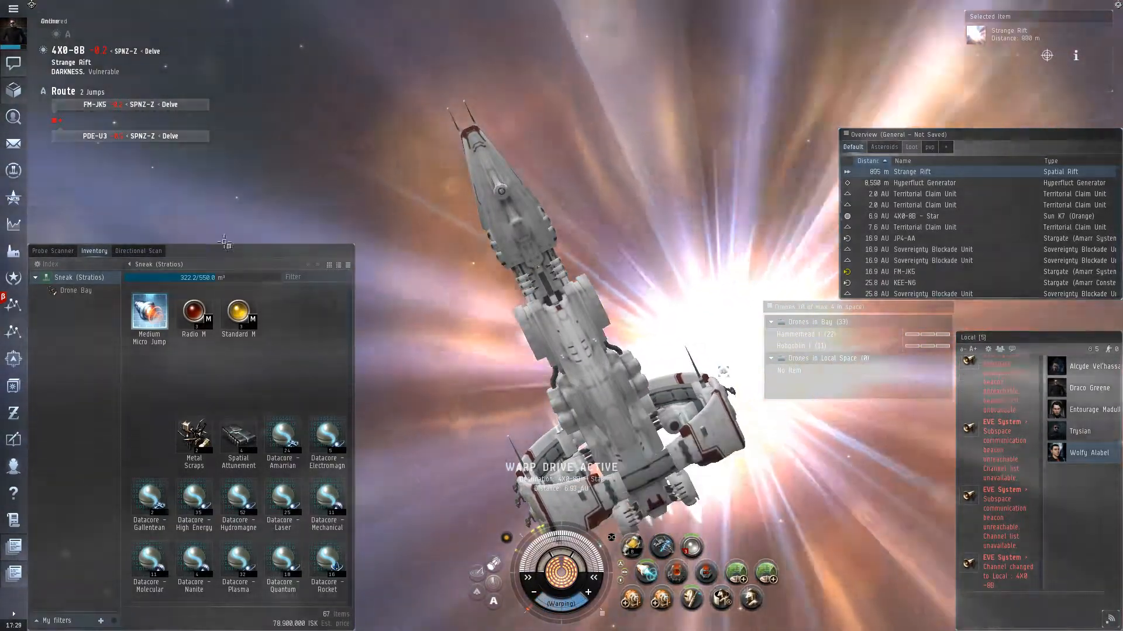
pyautogui.click(138, 251)
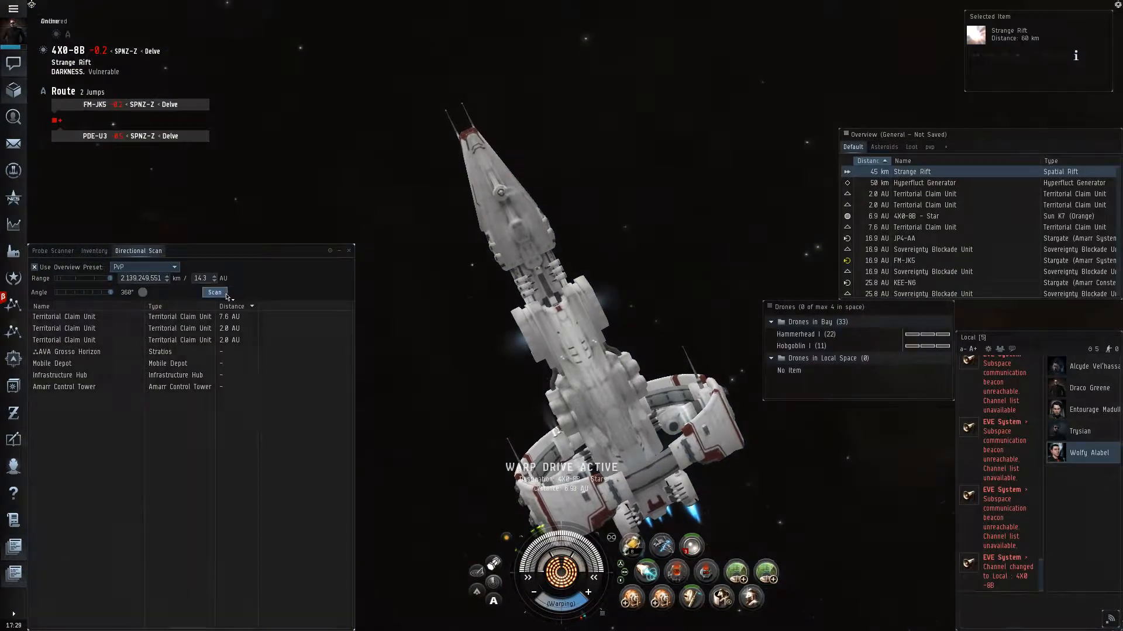
pyautogui.click(214, 292)
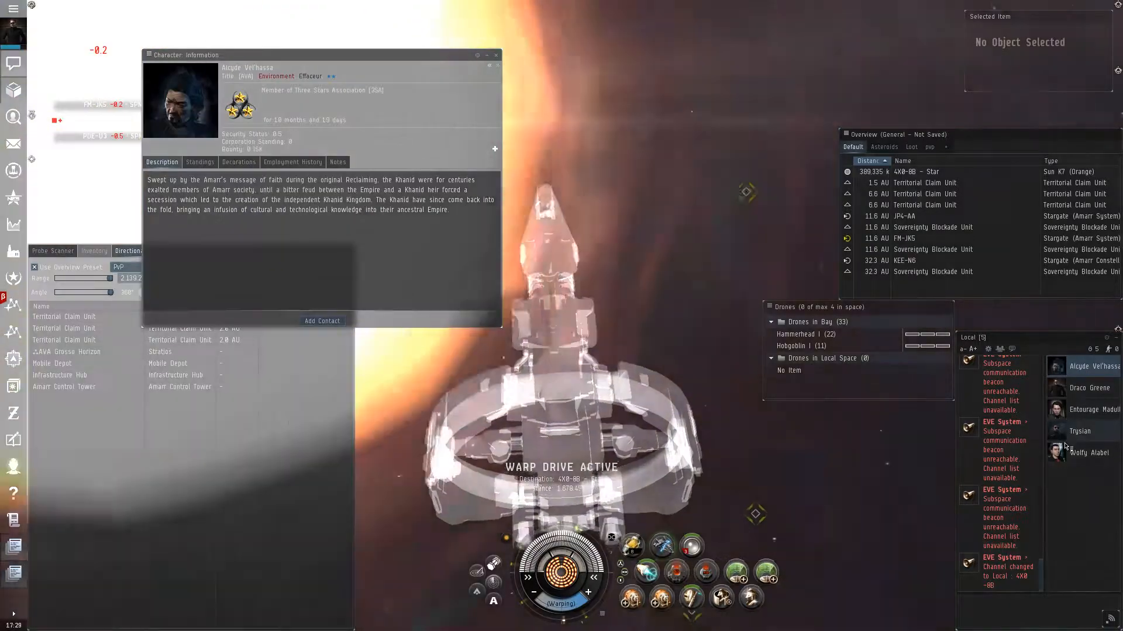
pyautogui.click(1089, 452)
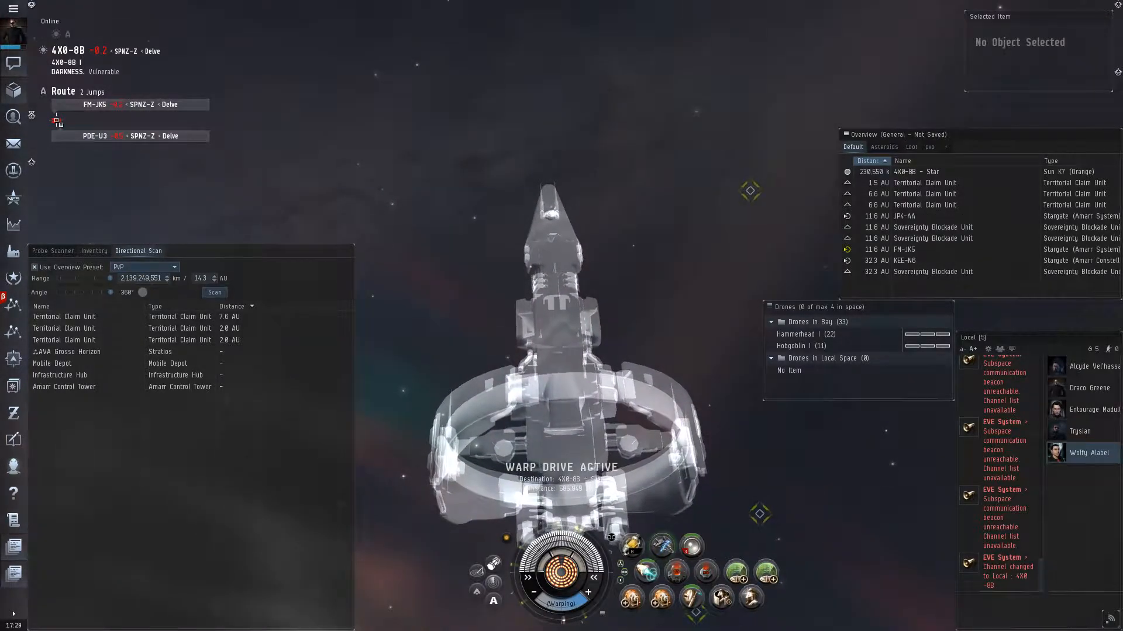
# - Warp to the stargate and jump into FM-JK5, one jump from PDE-U3
pyautogui.rightClick(59, 120)
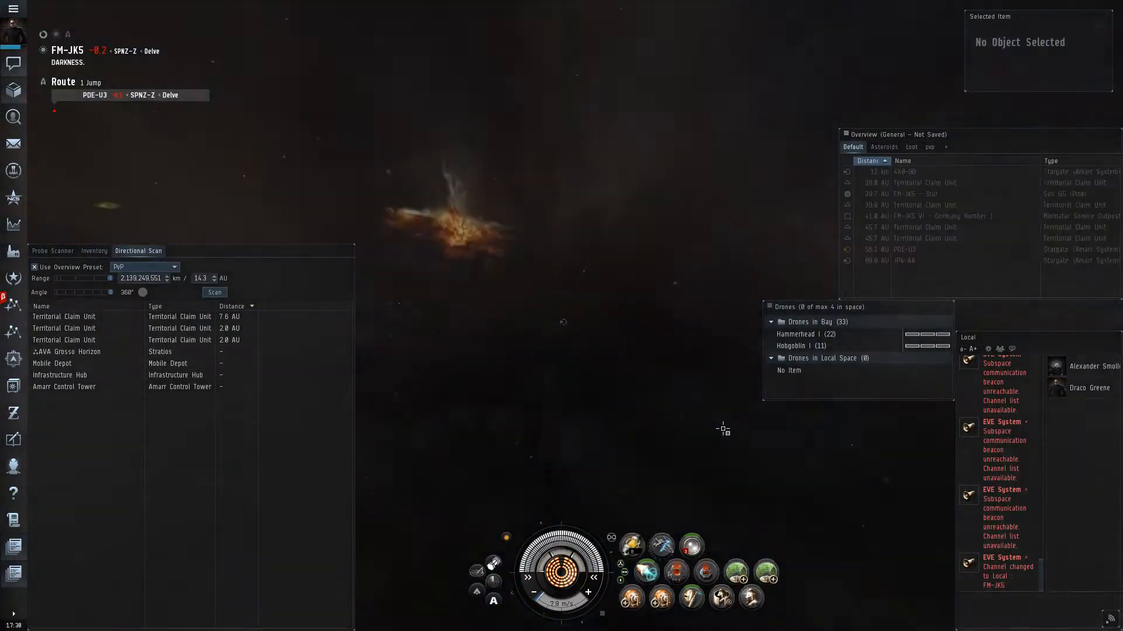
# - Spread eight probes across FM-JK5 and analyze, revealing four signatures at 0%
pyautogui.click(52, 251)
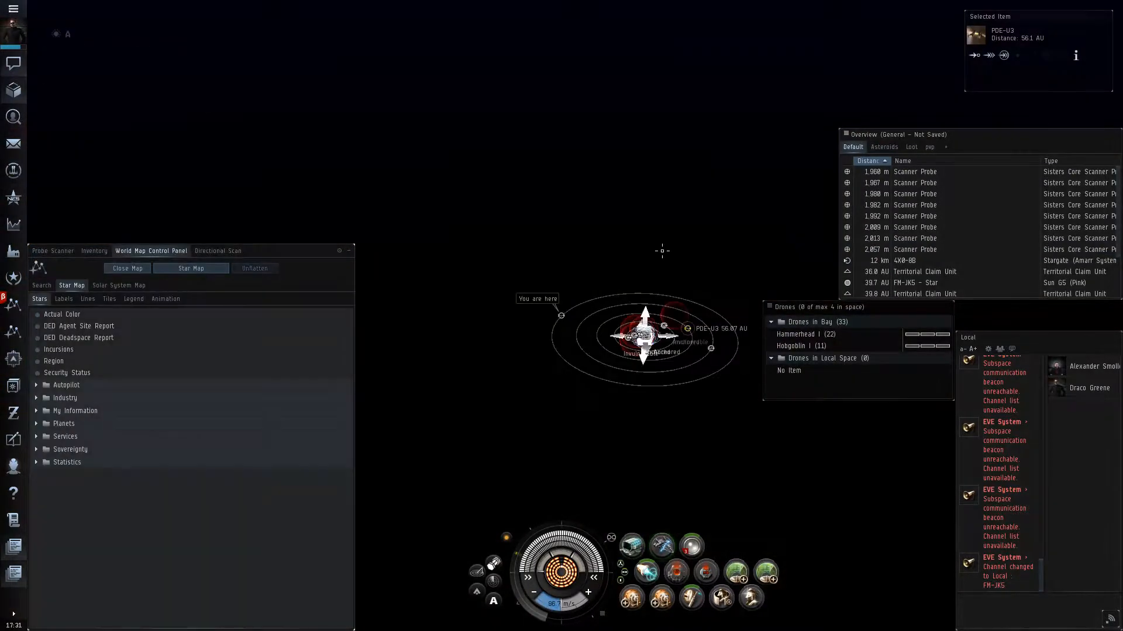
pyautogui.click(52, 251)
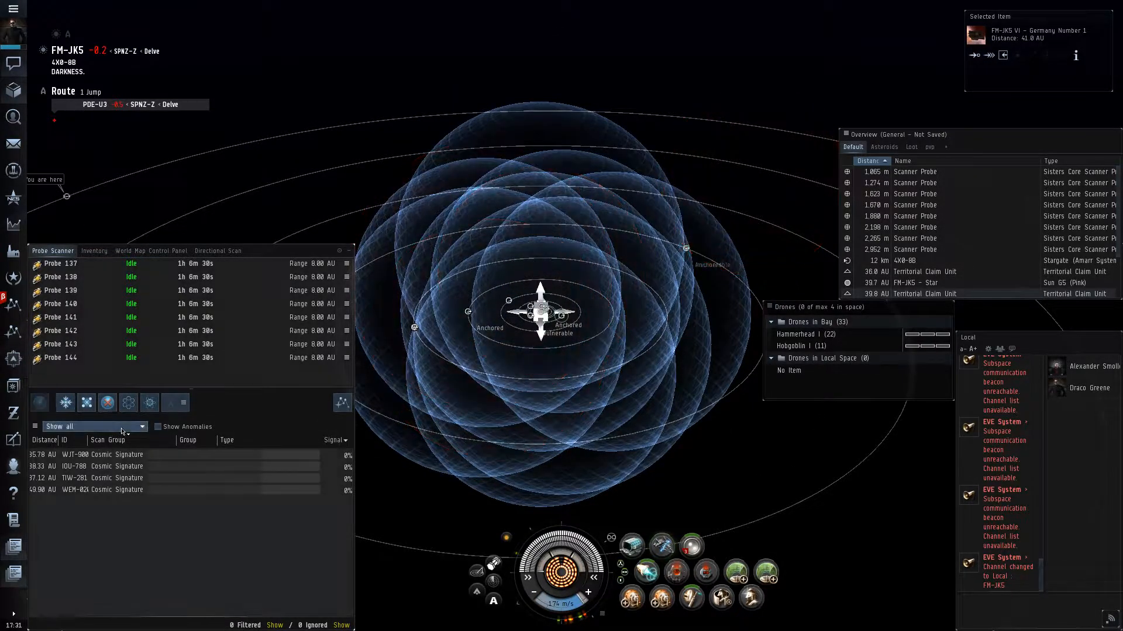
pyautogui.click(106, 402)
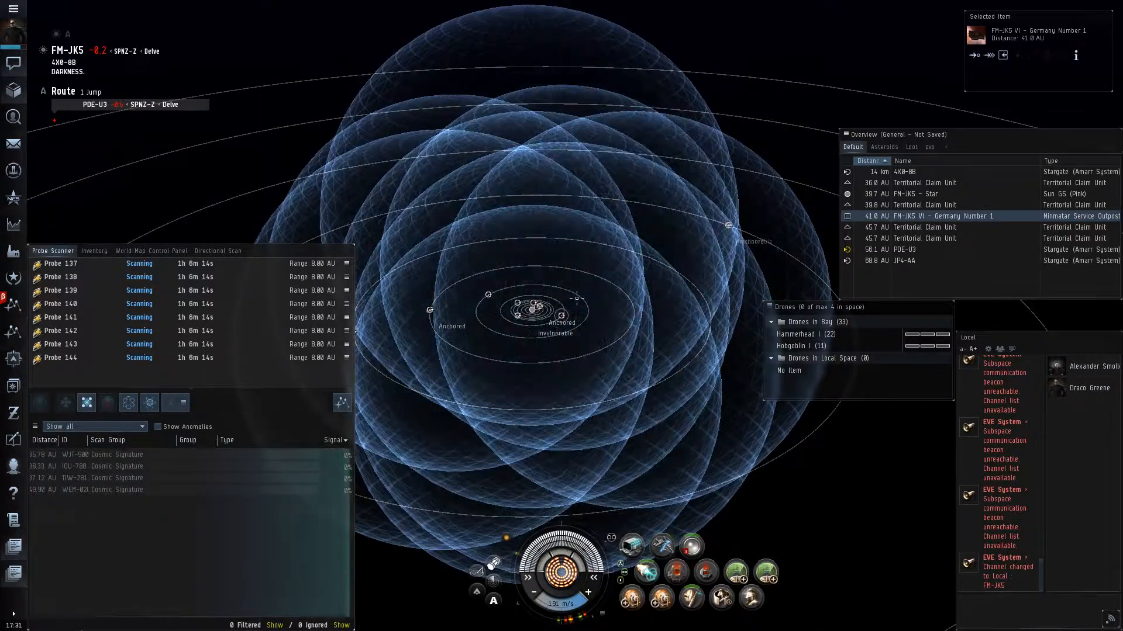
# - Ignore the IOU-788 combat site, stack cargo, and rescan TIW-281 at 2 AU
pyautogui.rightClick(72, 453)
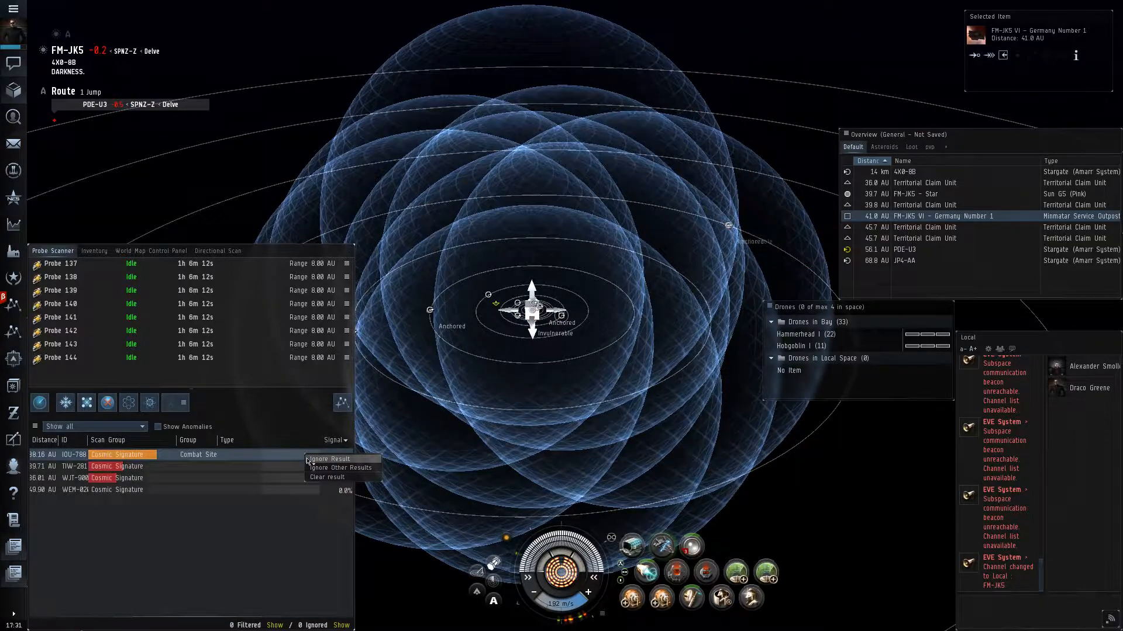
pyautogui.click(328, 459)
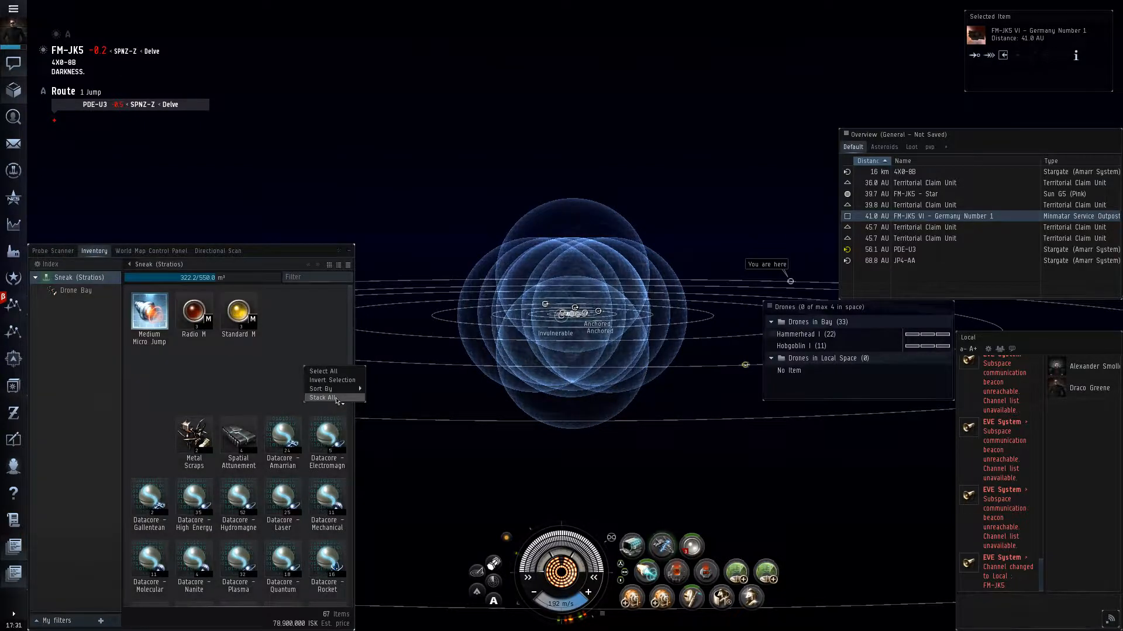
pyautogui.click(51, 251)
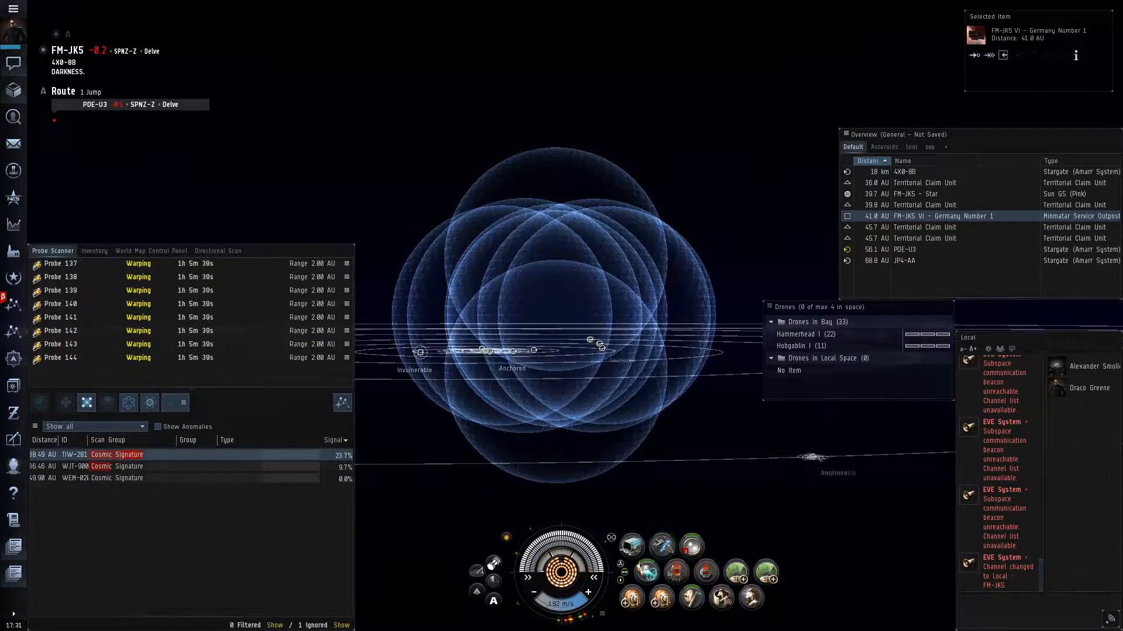
pyautogui.moveTo(660, 545)
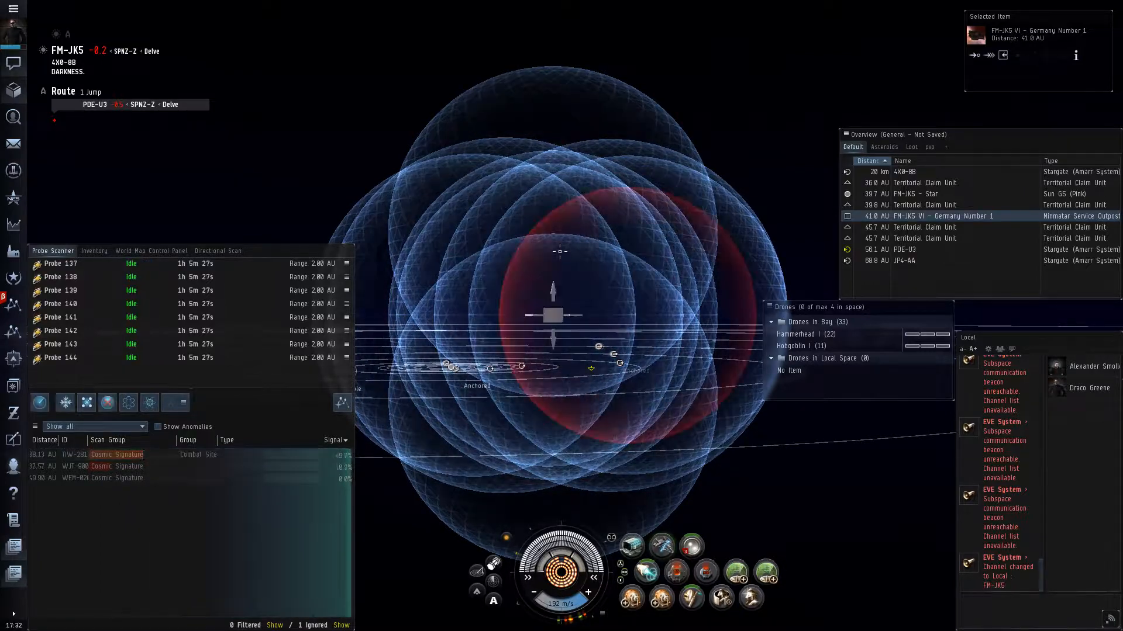
pyautogui.rightClick(115, 453)
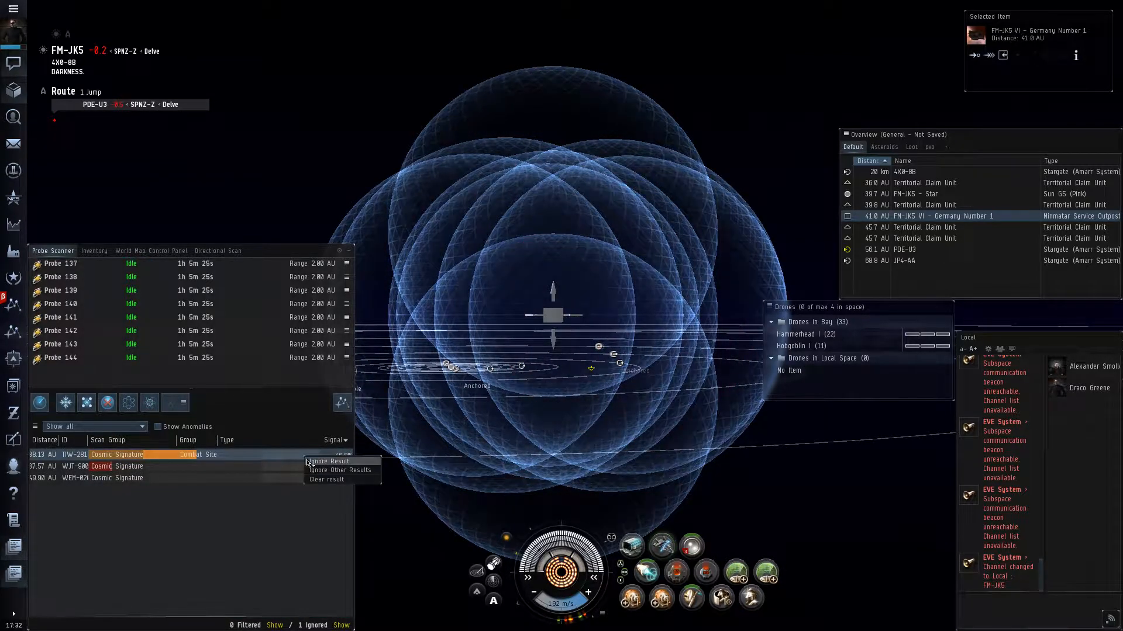
# - Ignore TIW-281 and rescan WJT-900 at 1 AU until it resolves as Central Blood Raider Survey Site
pyautogui.click(326, 462)
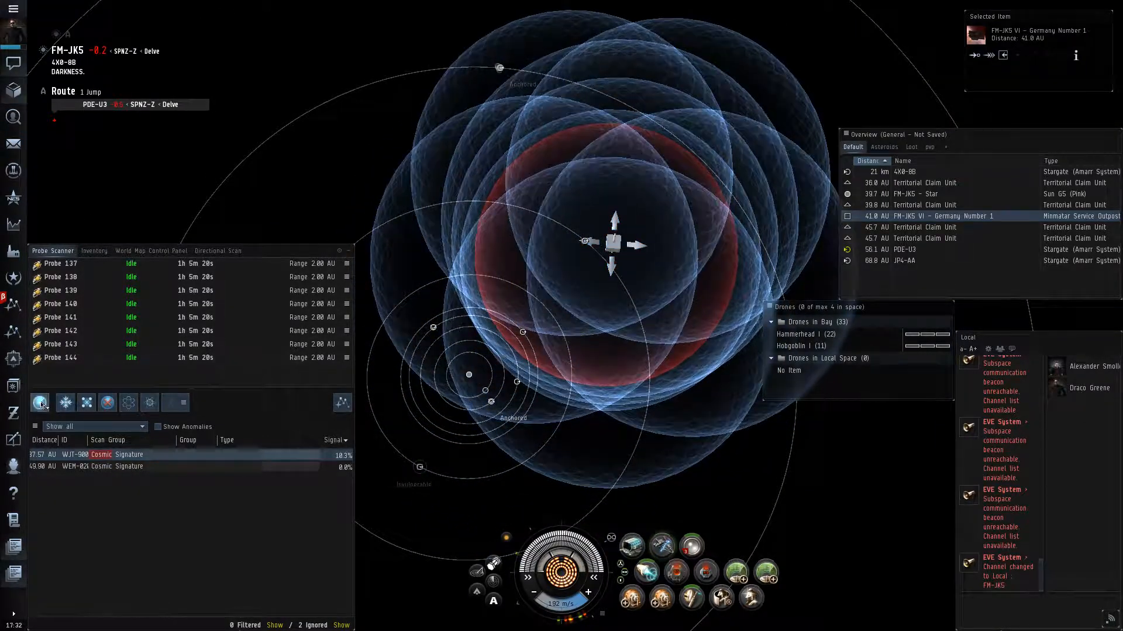
pyautogui.click(85, 401)
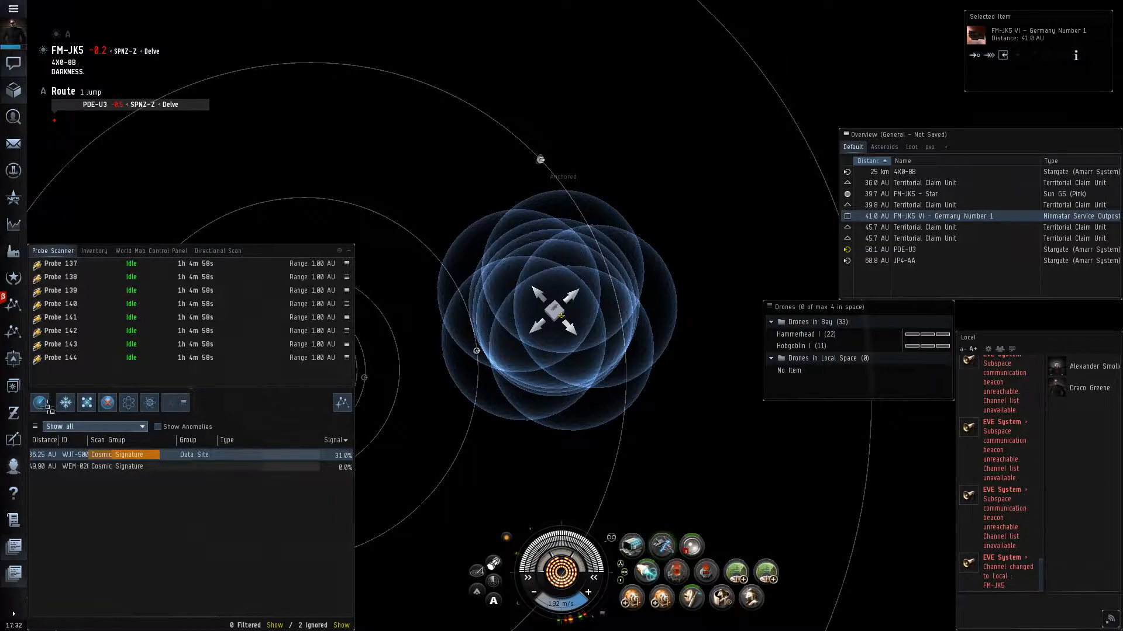
pyautogui.click(86, 402)
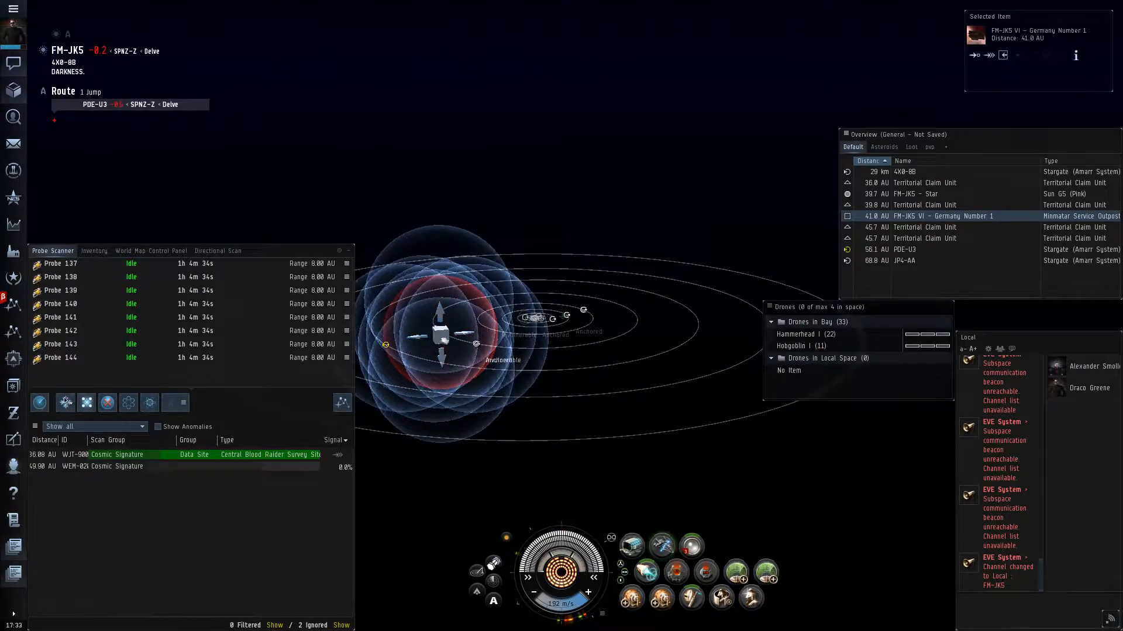
# - Rescan the WEM signature at 2 AU to 100% as Ruined Blood Raider Monument, then warp
pyautogui.click(40, 402)
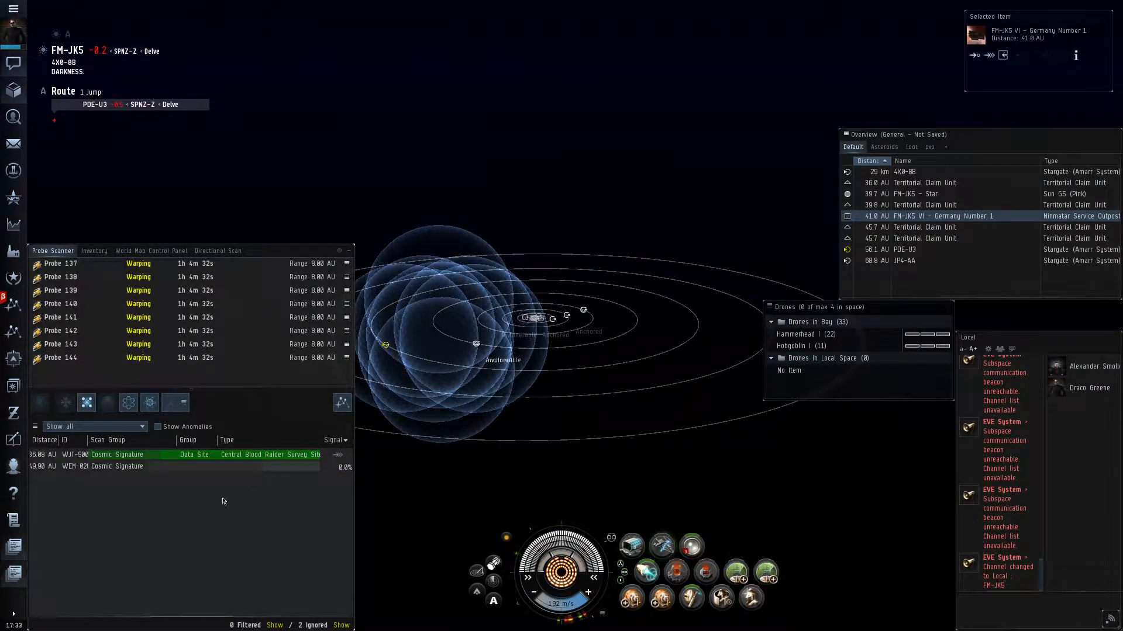
pyautogui.moveTo(188, 568)
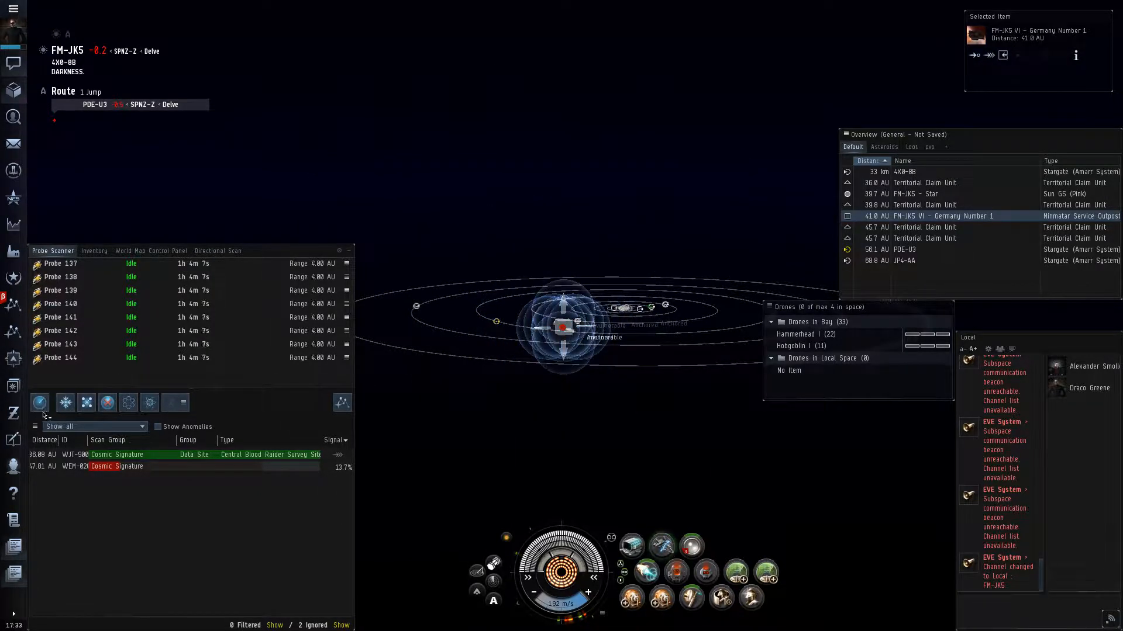
pyautogui.click(39, 402)
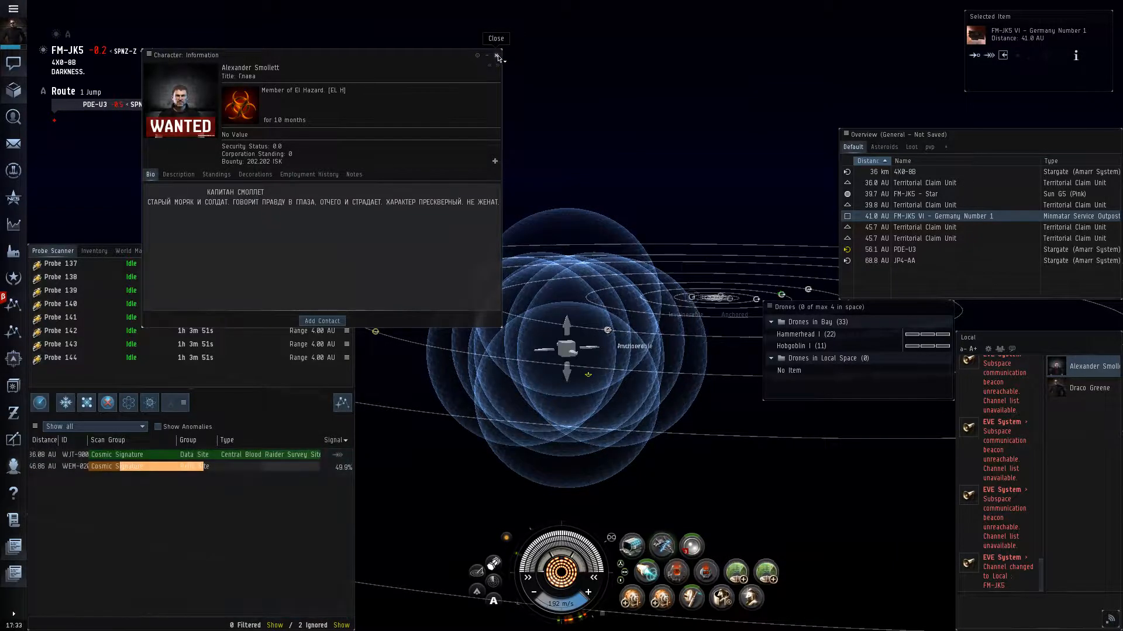
pyautogui.click(495, 56)
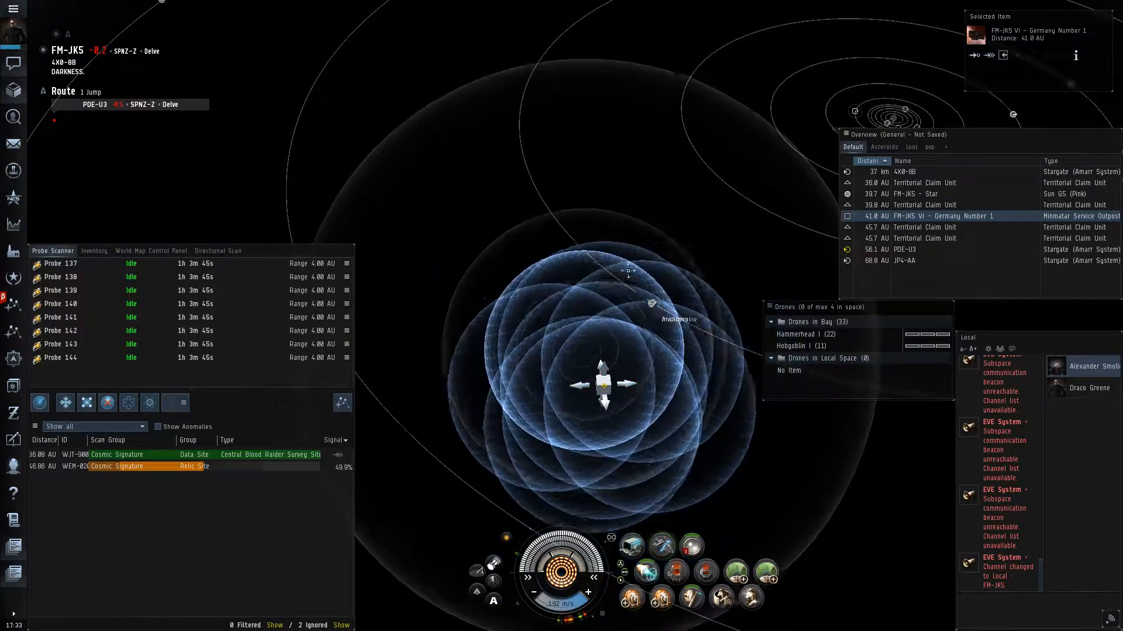
pyautogui.click(86, 402)
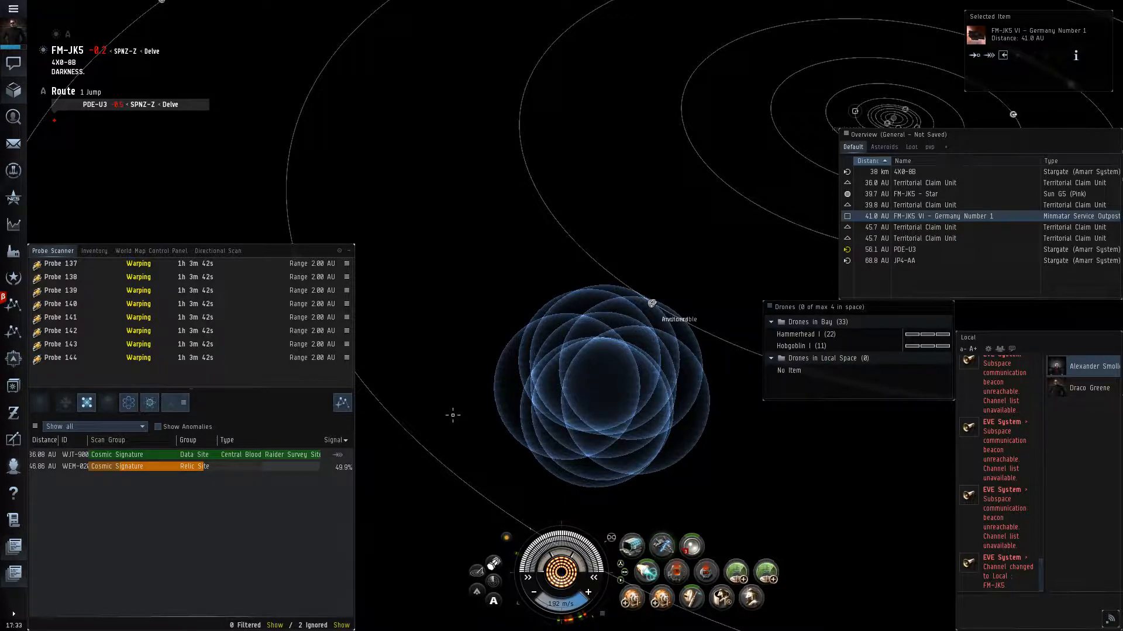
pyautogui.moveTo(11, 332)
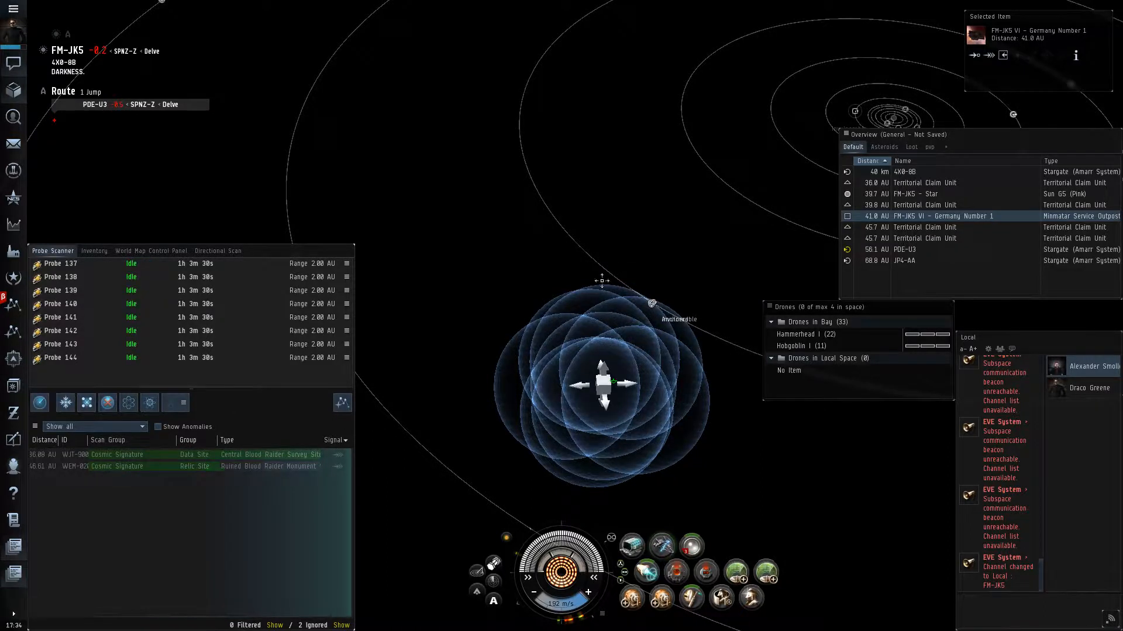
pyautogui.click(250, 466)
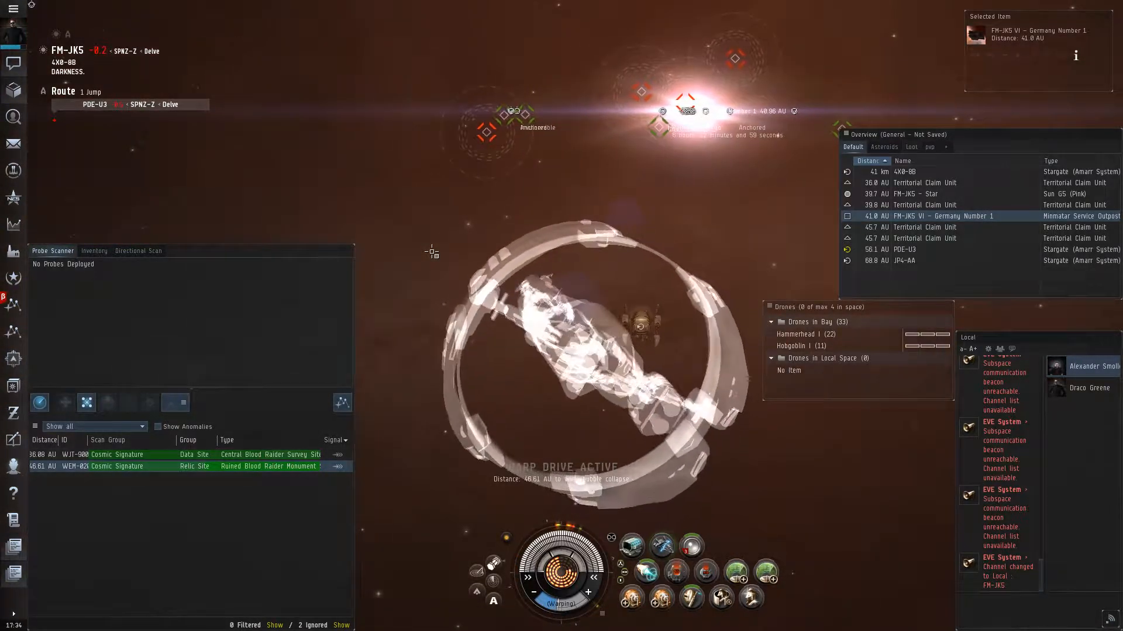
# - Check a Local pilot's character info mid-warp, then close it
pyautogui.rightClick(1087, 366)
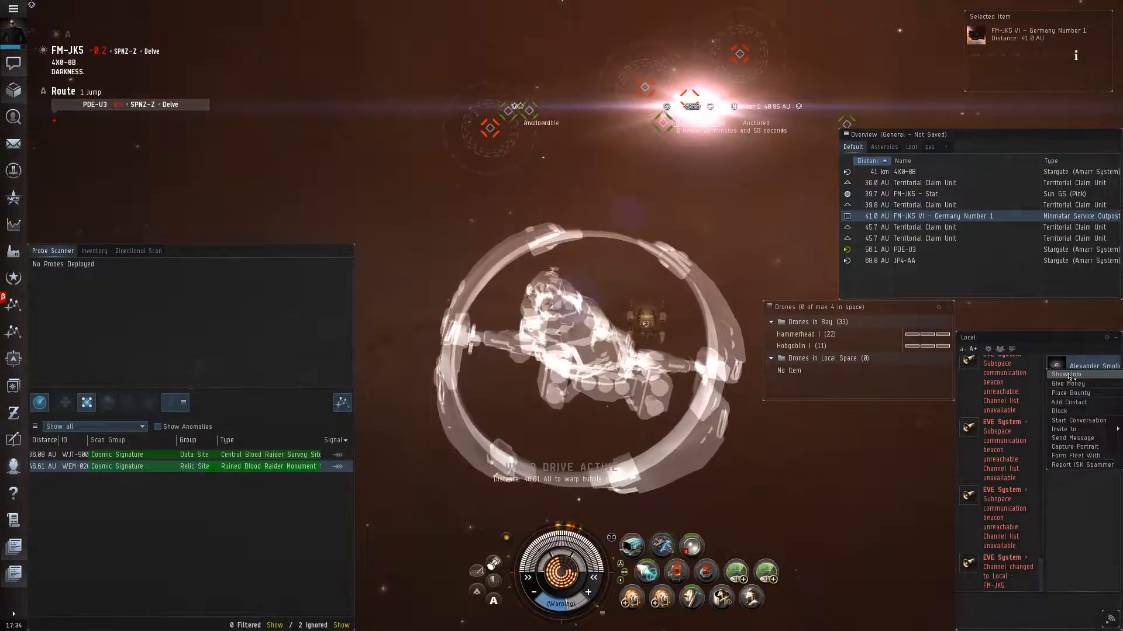
pyautogui.click(1066, 374)
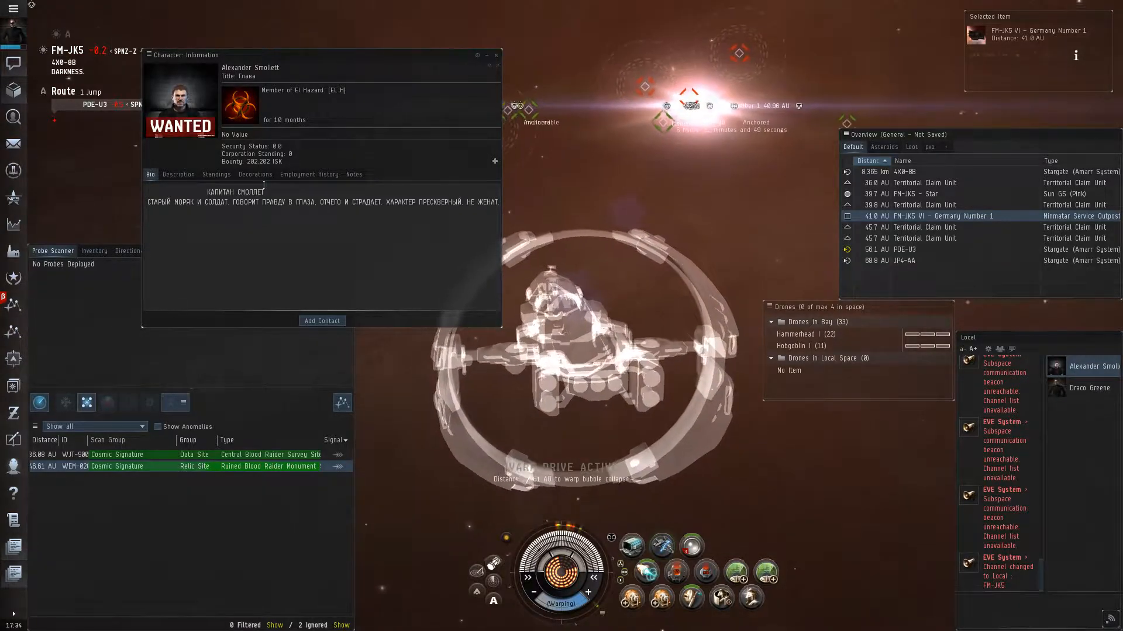
pyautogui.click(308, 174)
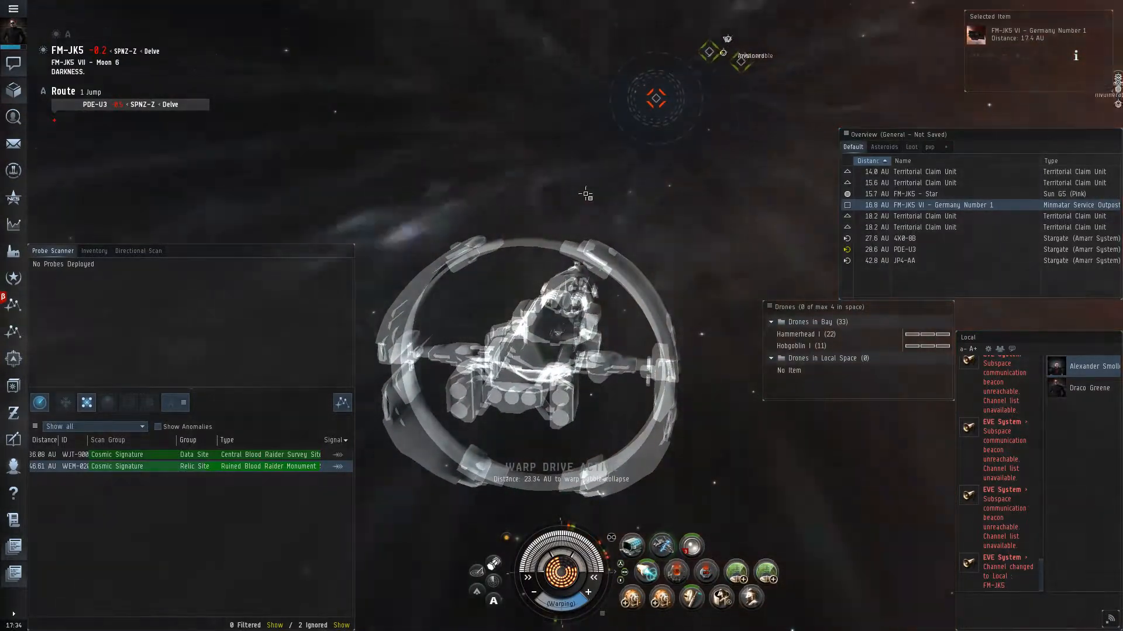
# - Run two directional scans while warping in to the Blood Raider relic site
pyautogui.click(137, 250)
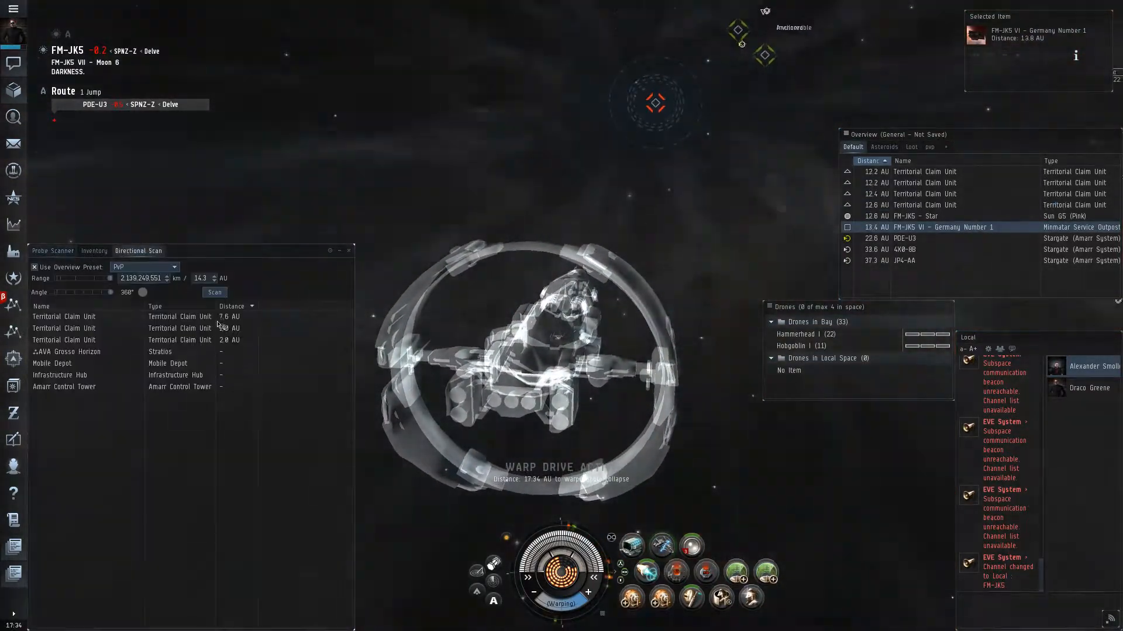
pyautogui.click(214, 293)
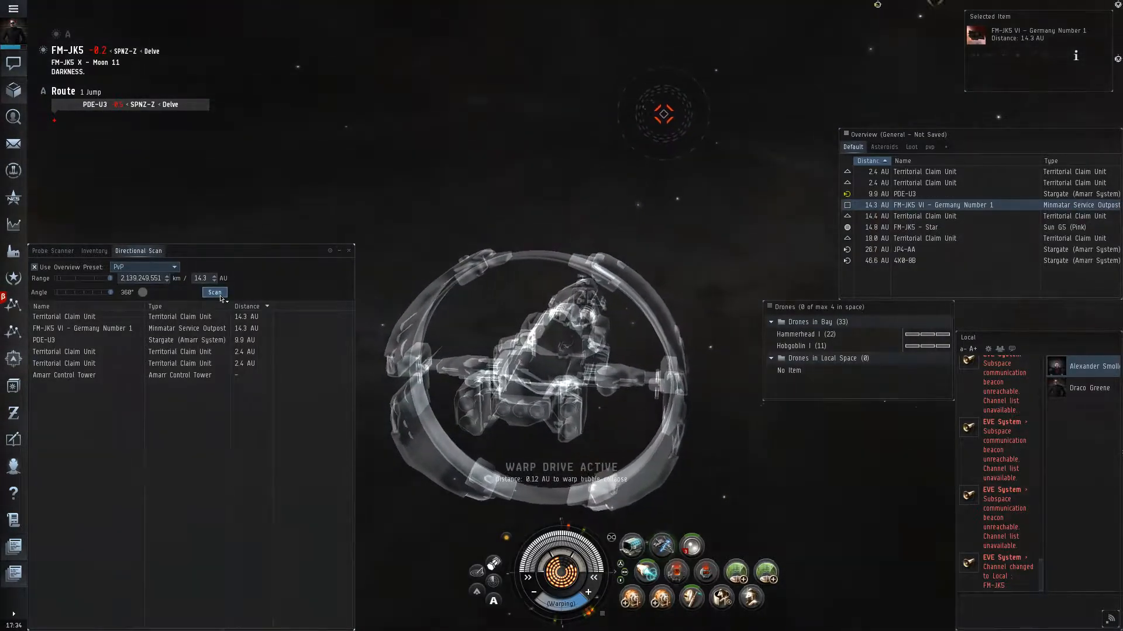
pyautogui.click(214, 293)
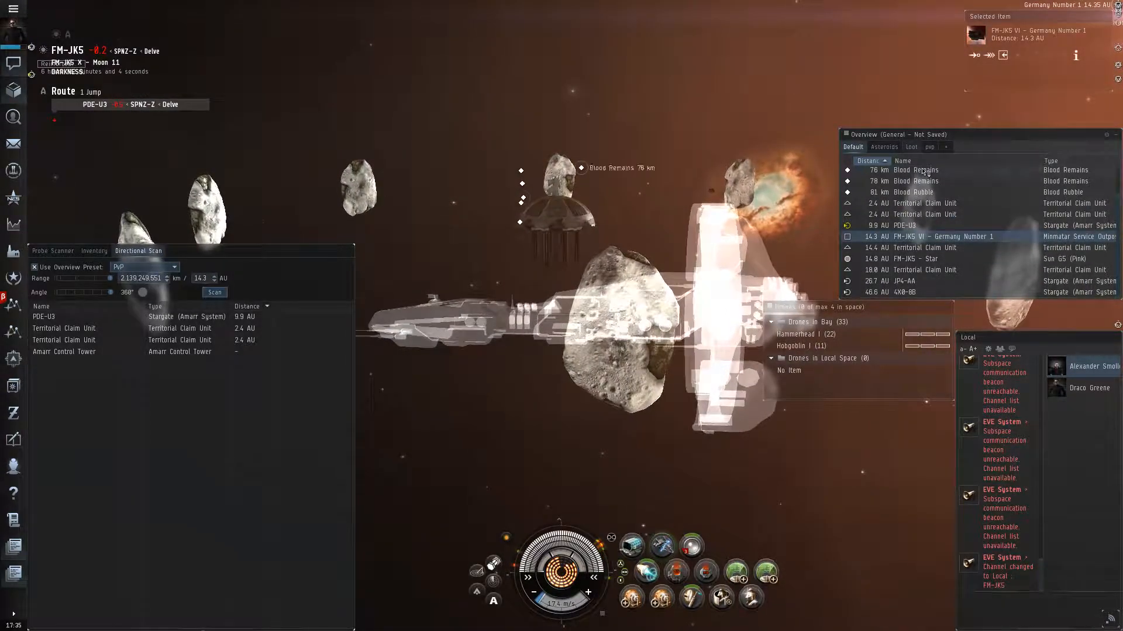
pyautogui.click(915, 171)
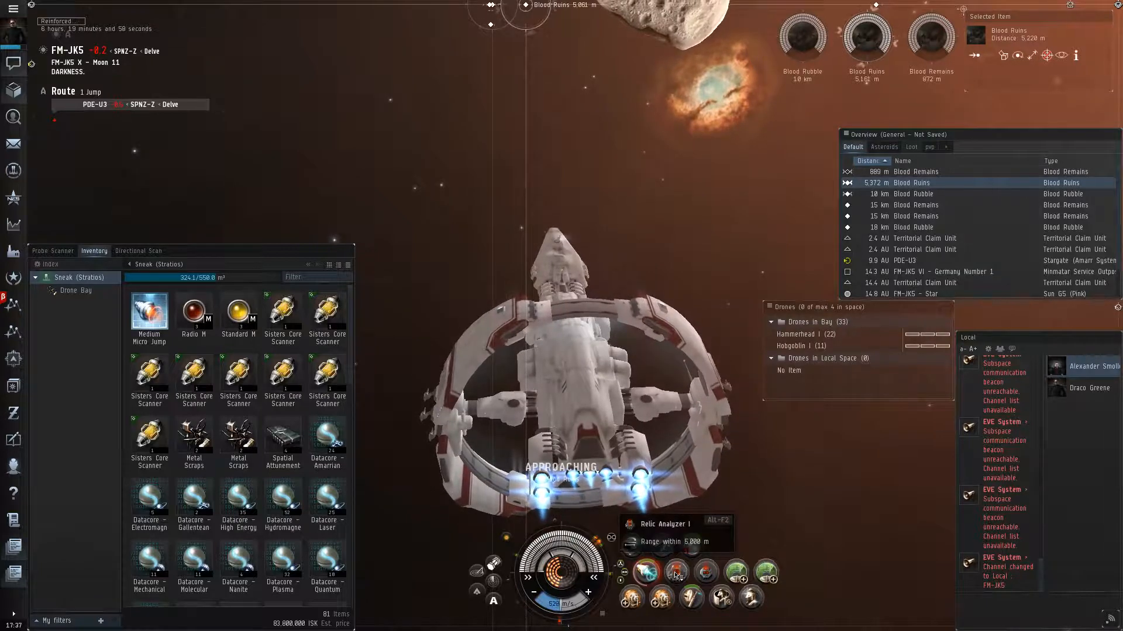
# - Run Relic Analyzer I on the Blood Ruins and uncover grid nodes until the hack fails
pyautogui.click(645, 571)
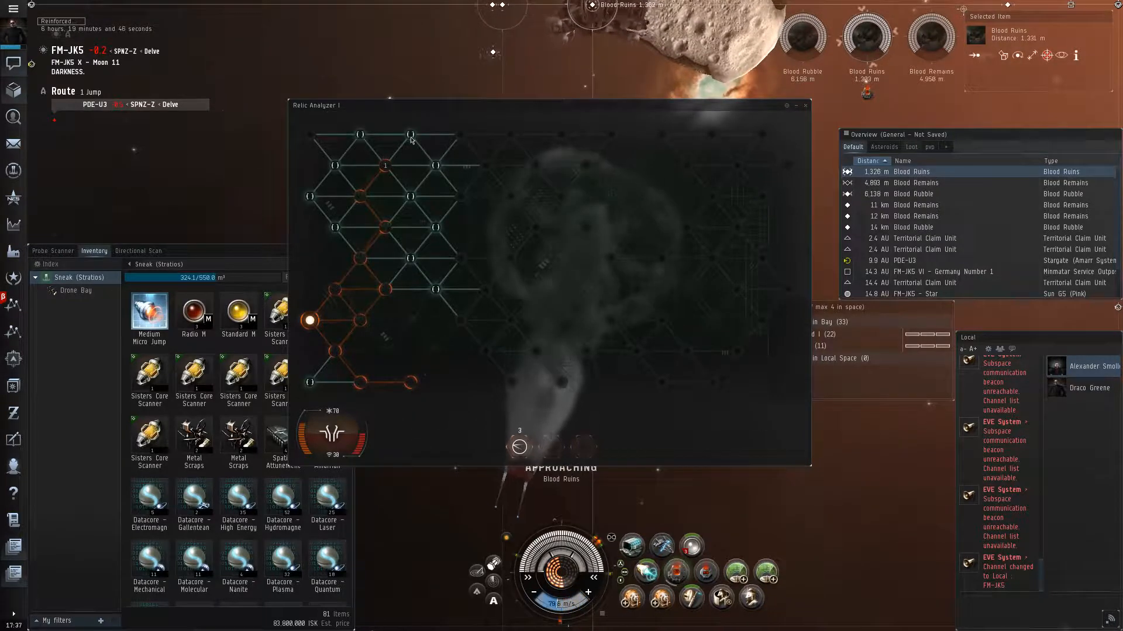
pyautogui.click(410, 134)
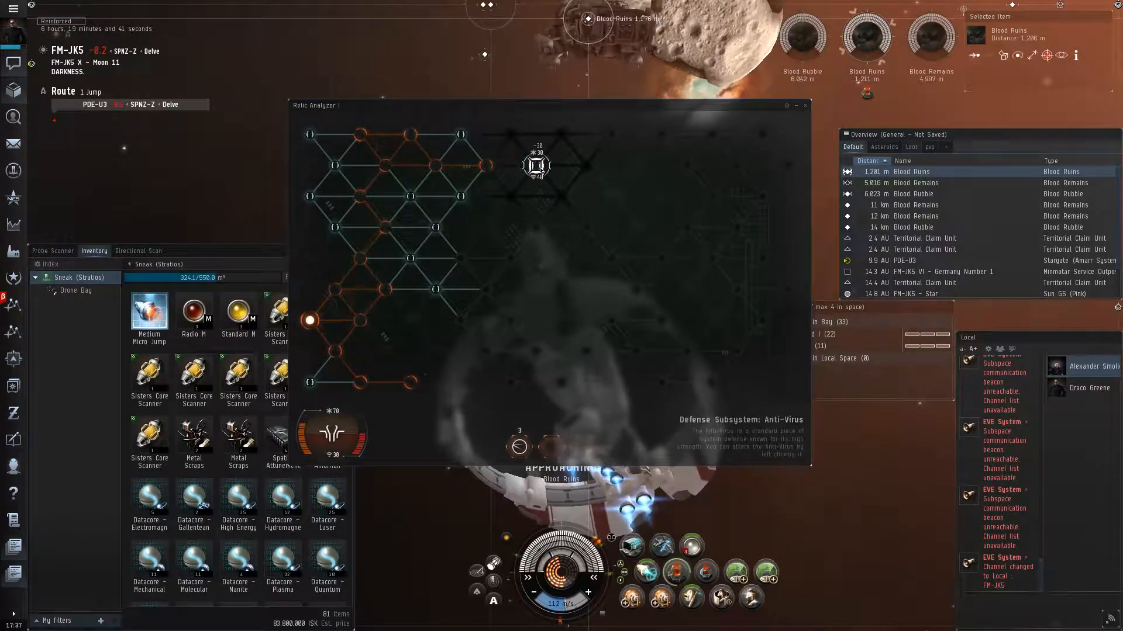
pyautogui.click(536, 165)
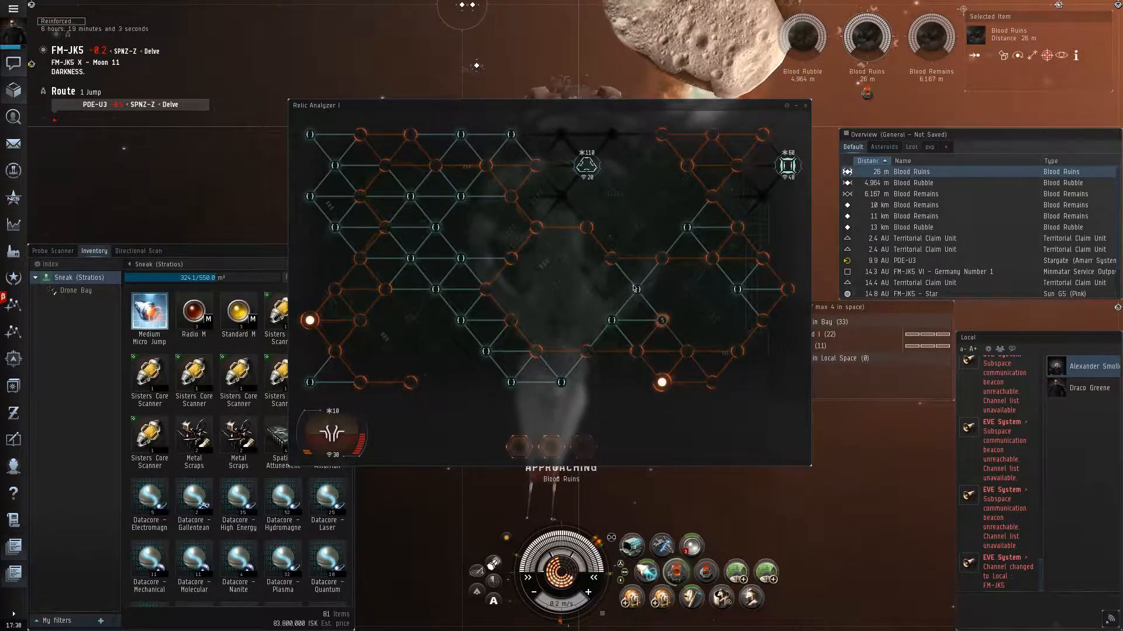
pyautogui.click(309, 320)
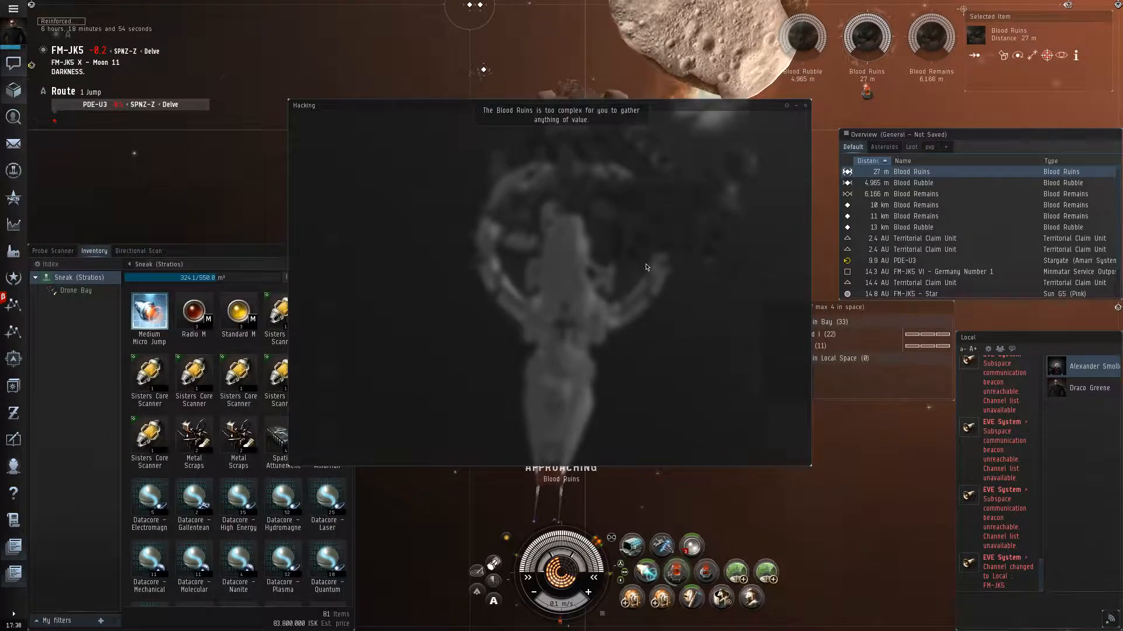
# - Reactivate Relic Analyzer I on the Blood Ruins and check the Directional Scan tab
pyautogui.click(138, 251)
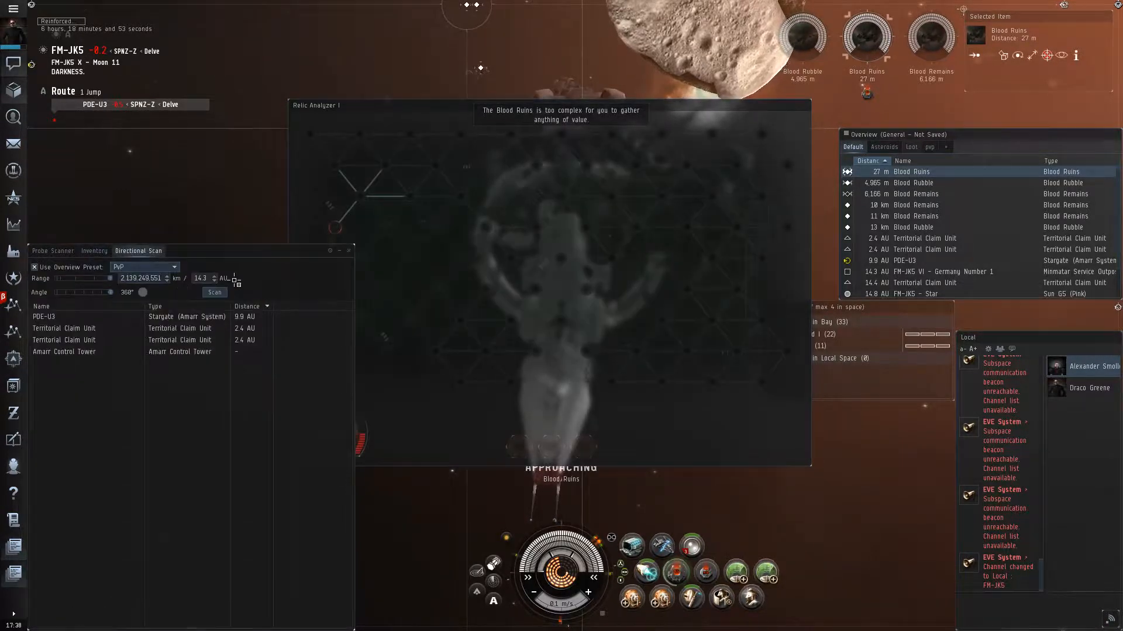
pyautogui.click(94, 251)
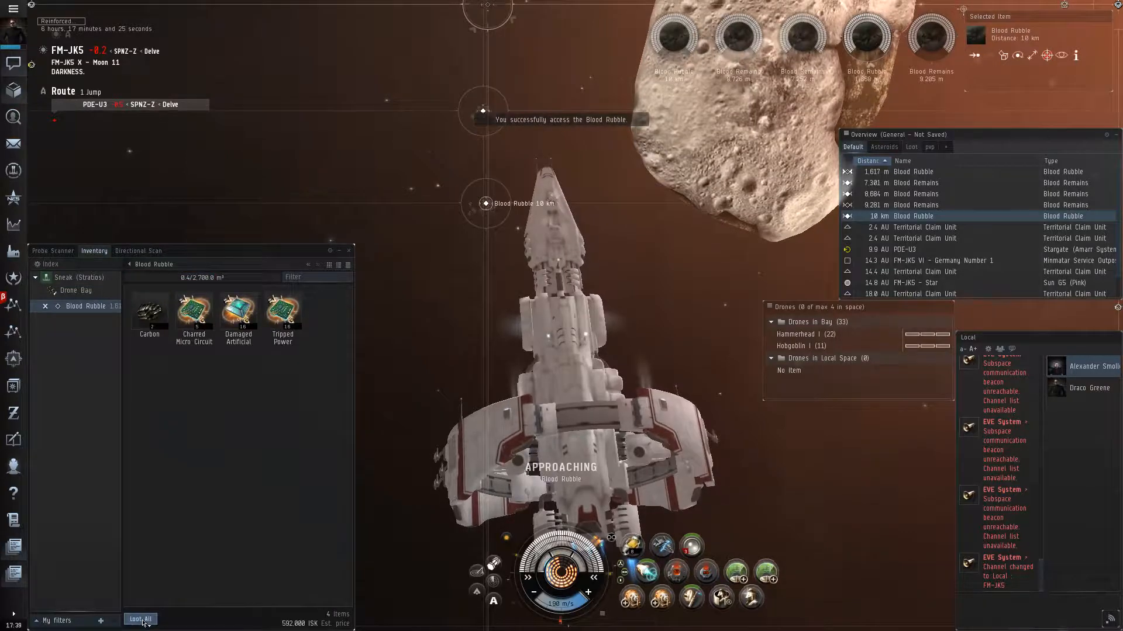
# - Open the hacked Blood Rubble container to show its Carbon and salvage loot
pyautogui.rightClick(909, 182)
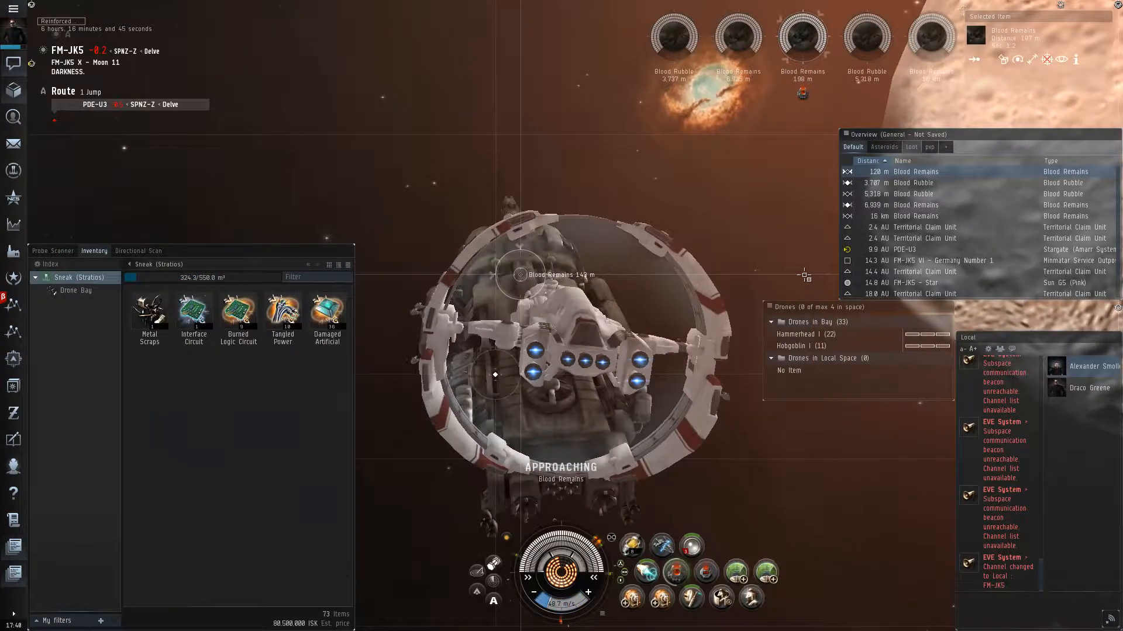
# - Loot the salvage into cargo and approach the next Blood Remains from the Overview
pyautogui.rightClick(915, 183)
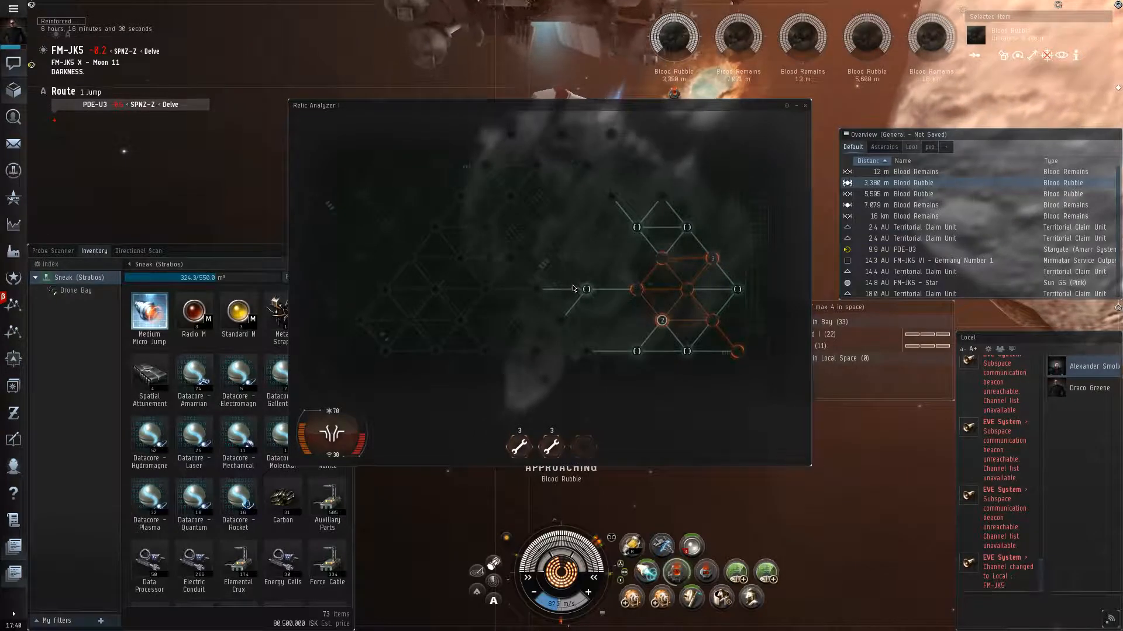
# - Uncover the remaining grid nodes to complete the Blood Rubble hack and loot it
pyautogui.click(585, 288)
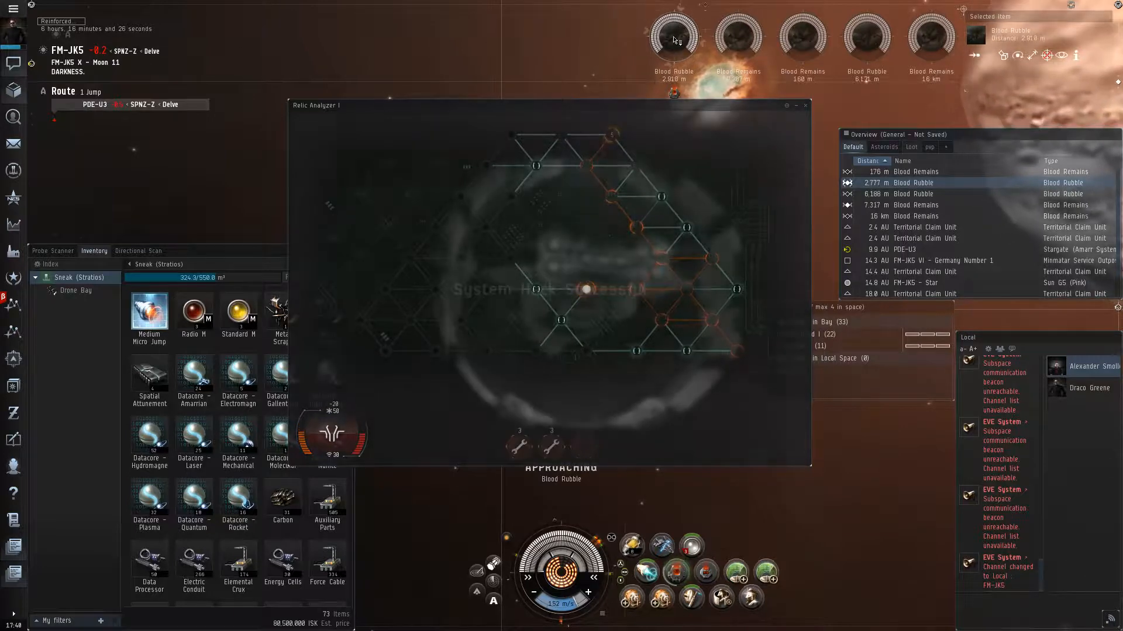
pyautogui.click(807, 105)
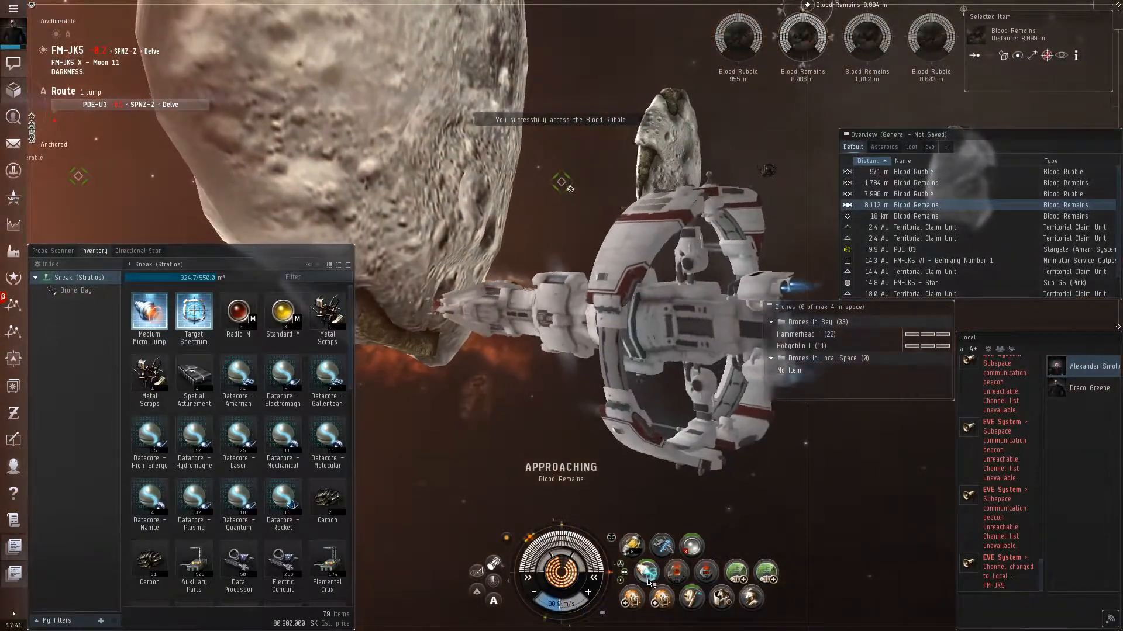
# - Show Info for the looted Target Spectrum Breaker Blueprint copy
pyautogui.rightClick(194, 312)
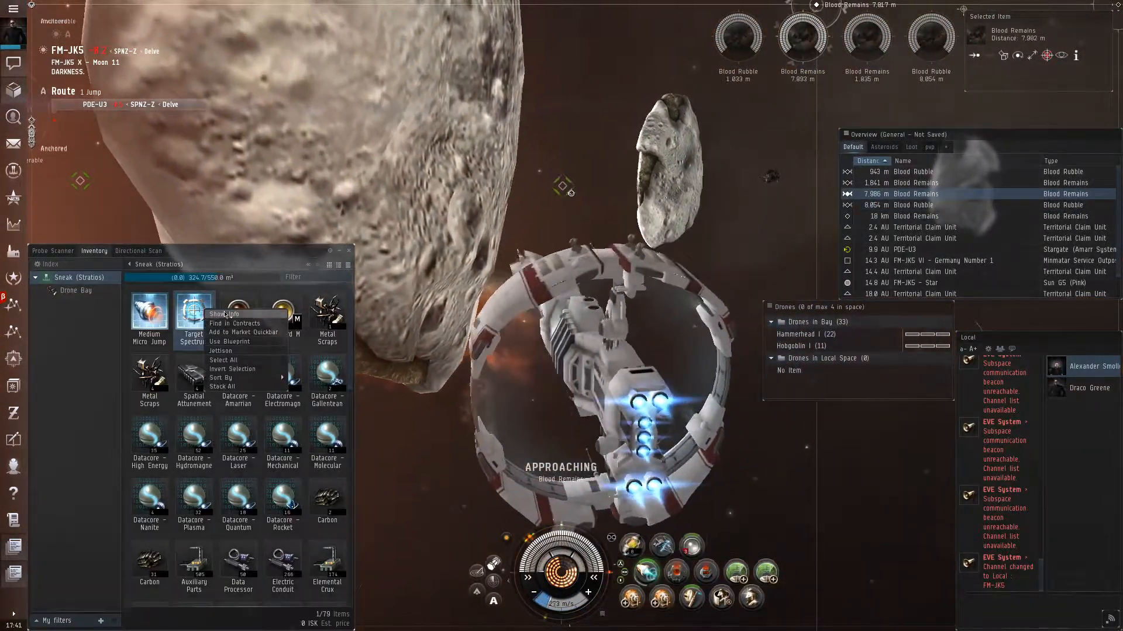
pyautogui.click(224, 313)
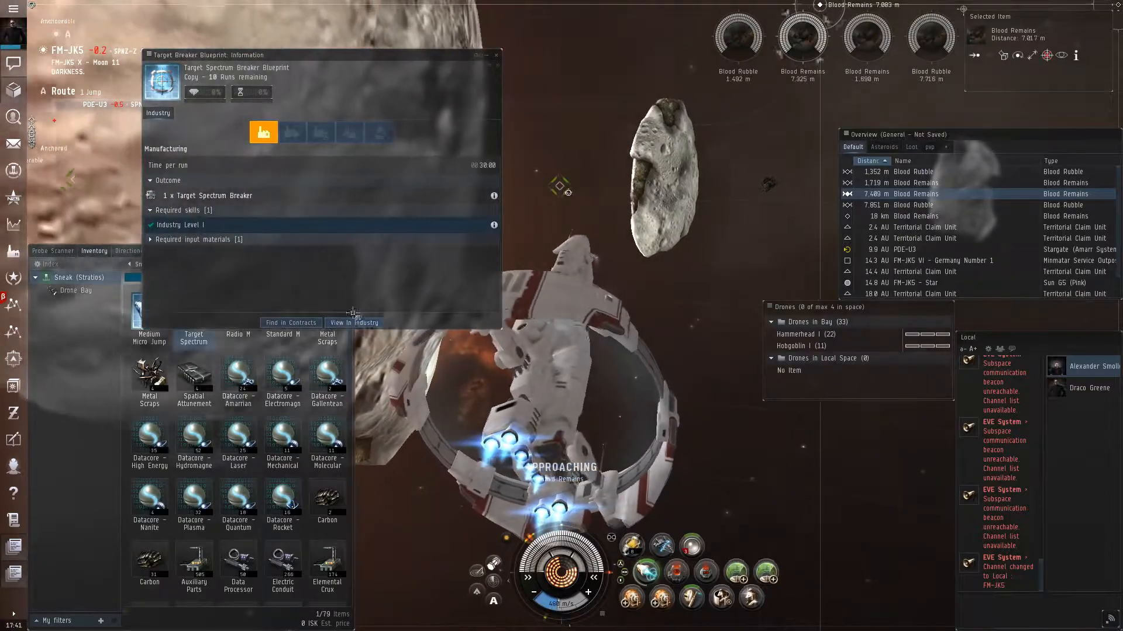
pyautogui.click(352, 322)
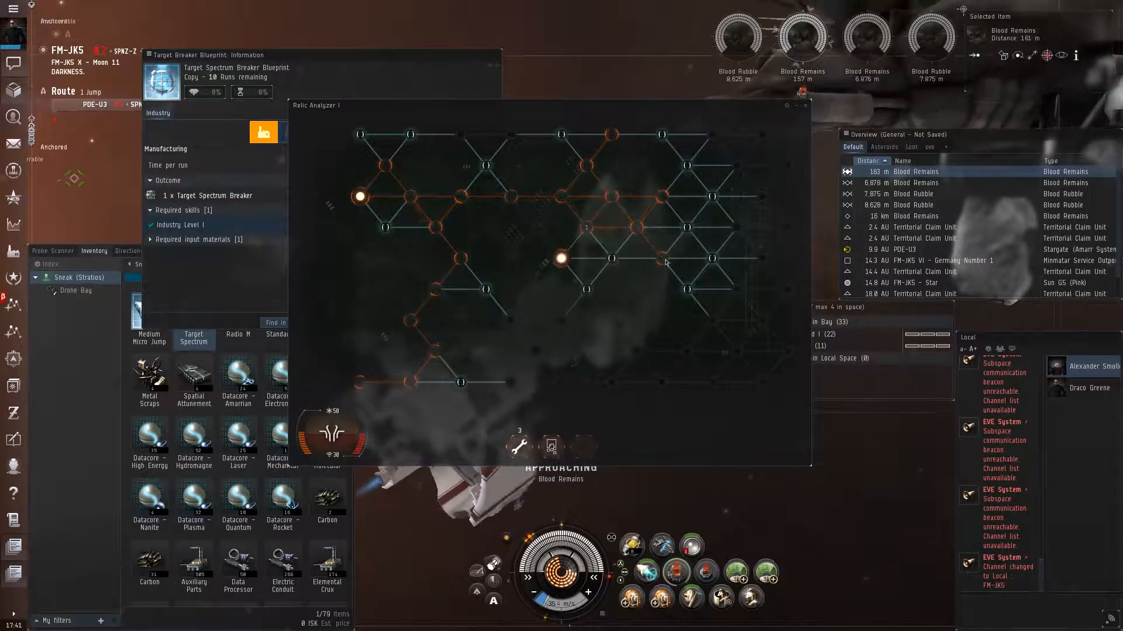
pyautogui.moveTo(712, 258)
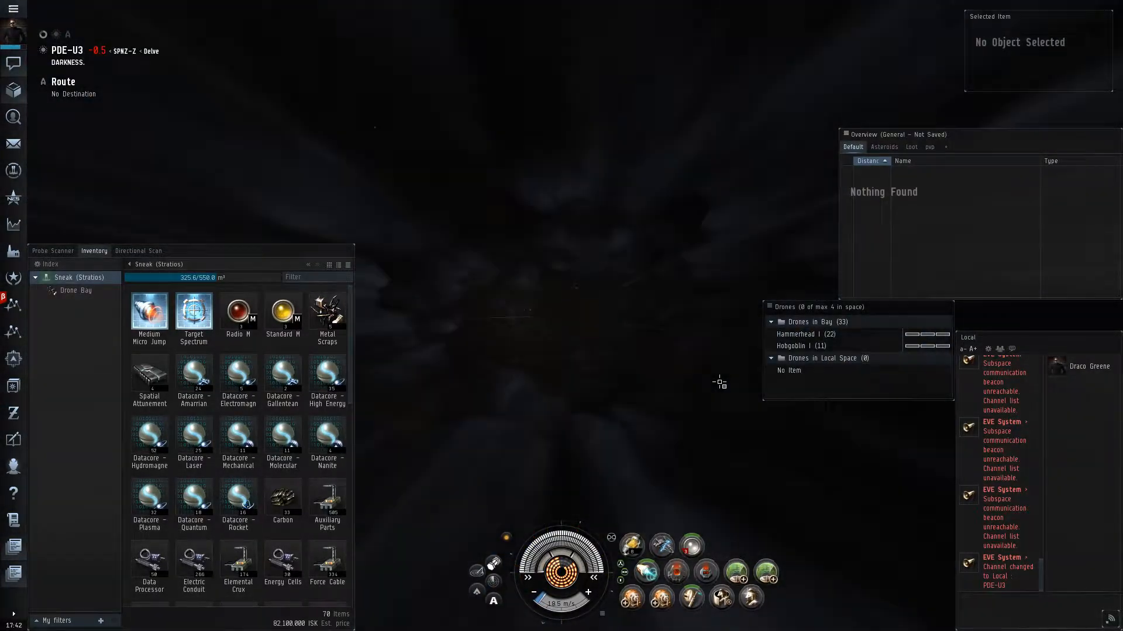
# - Launch eight scanner probes and list the two detected signatures, including MNM-040 at 23.9%
pyautogui.click(52, 251)
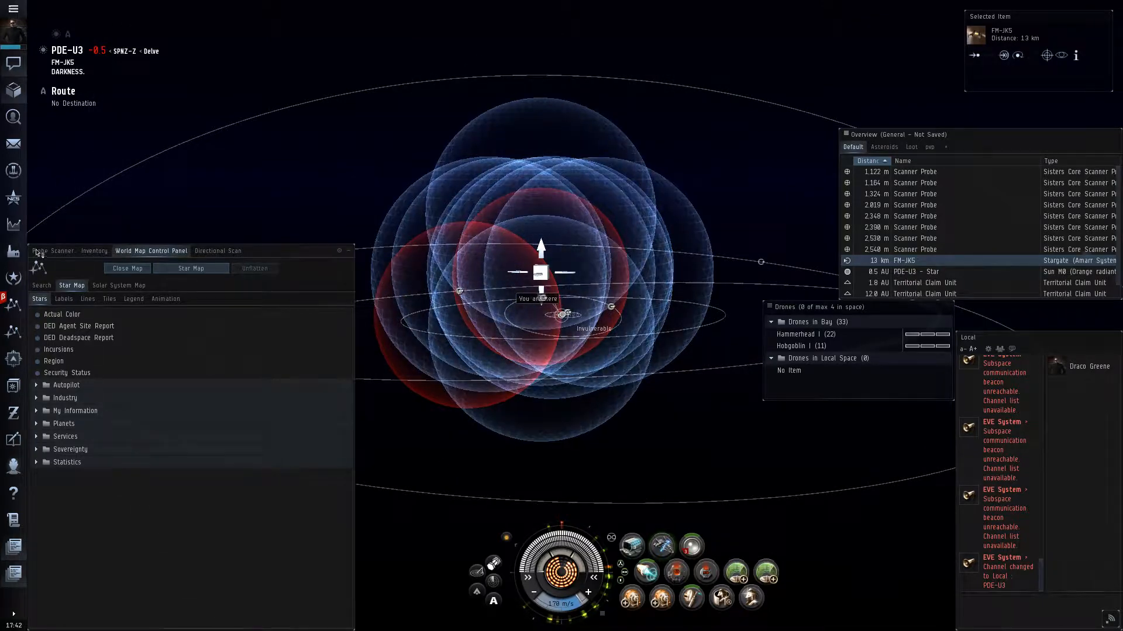
pyautogui.click(52, 251)
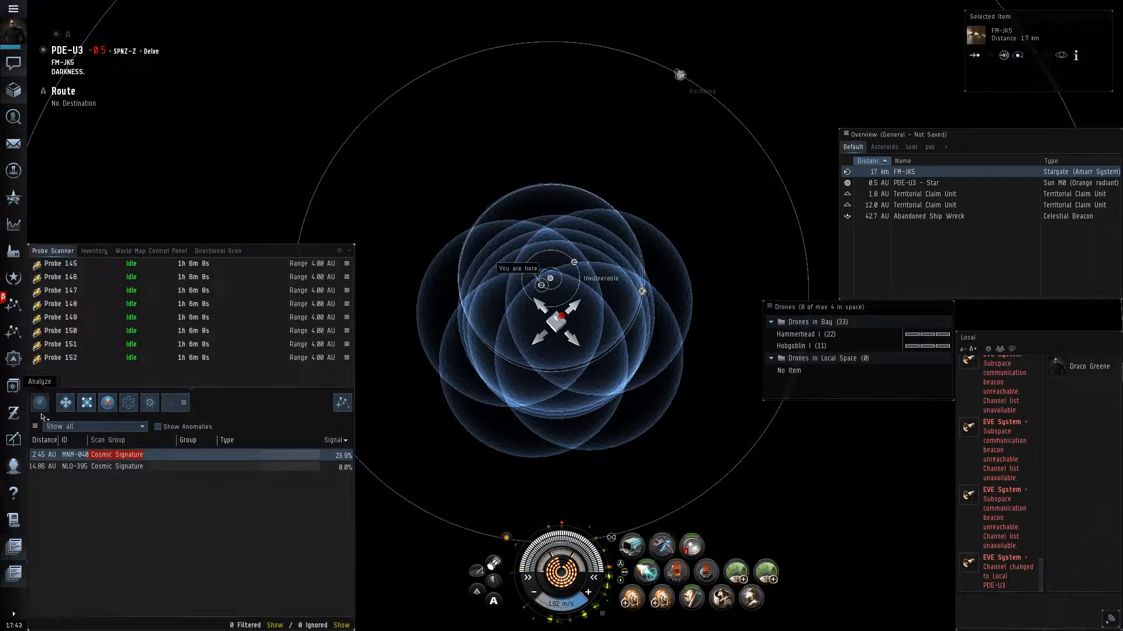
# - Analyze with an 8 AU probe spread until MNM-040 resolves as a Ruined Blood Raider Monument
pyautogui.click(86, 402)
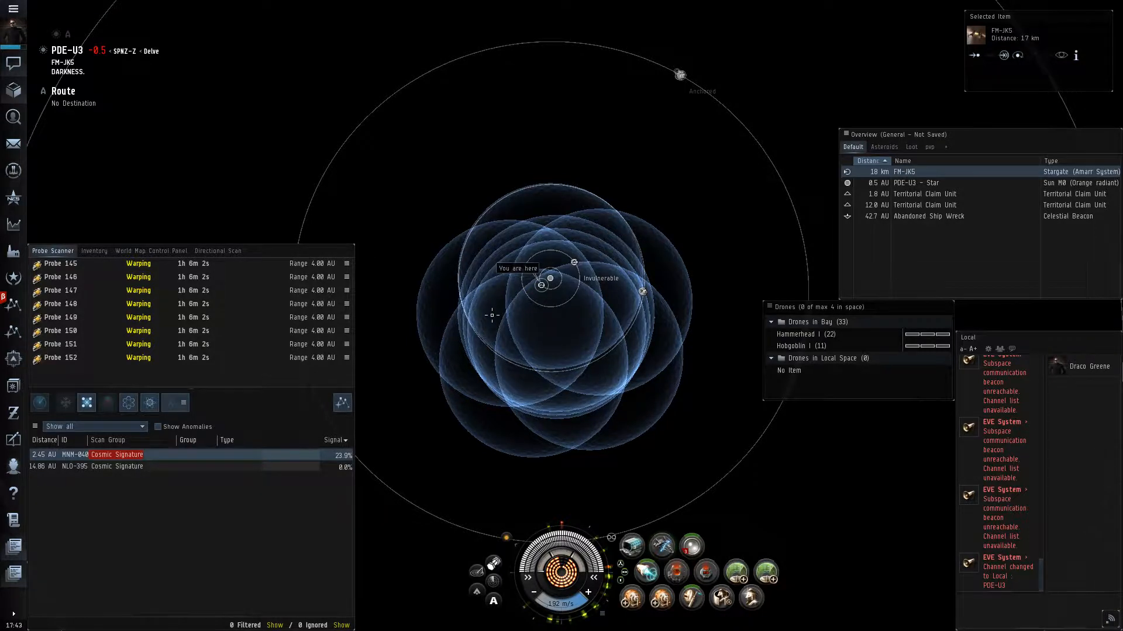
pyautogui.click(38, 402)
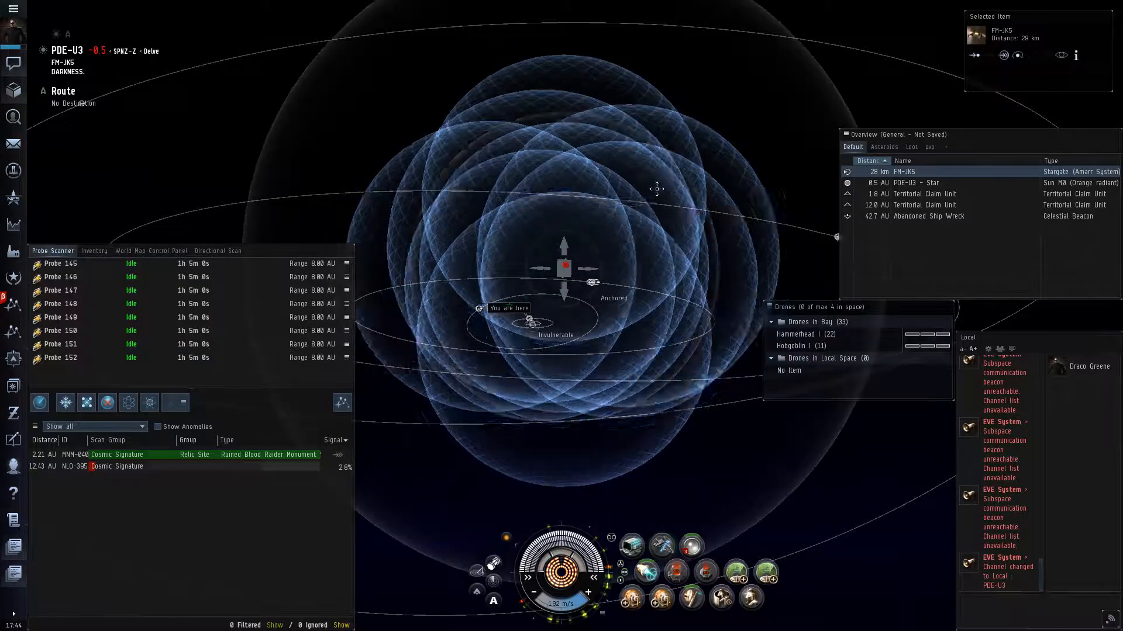
# - Center probes on NLO-395, narrow to 2 AU, and analyze, reaching 9.8%
pyautogui.click(40, 402)
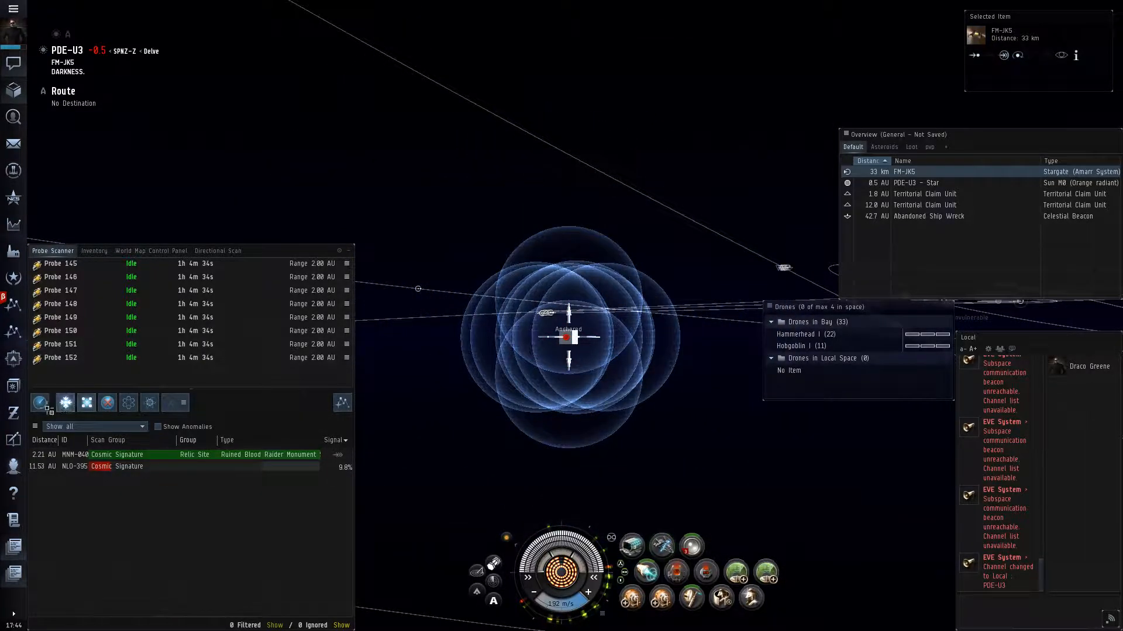
pyautogui.click(86, 402)
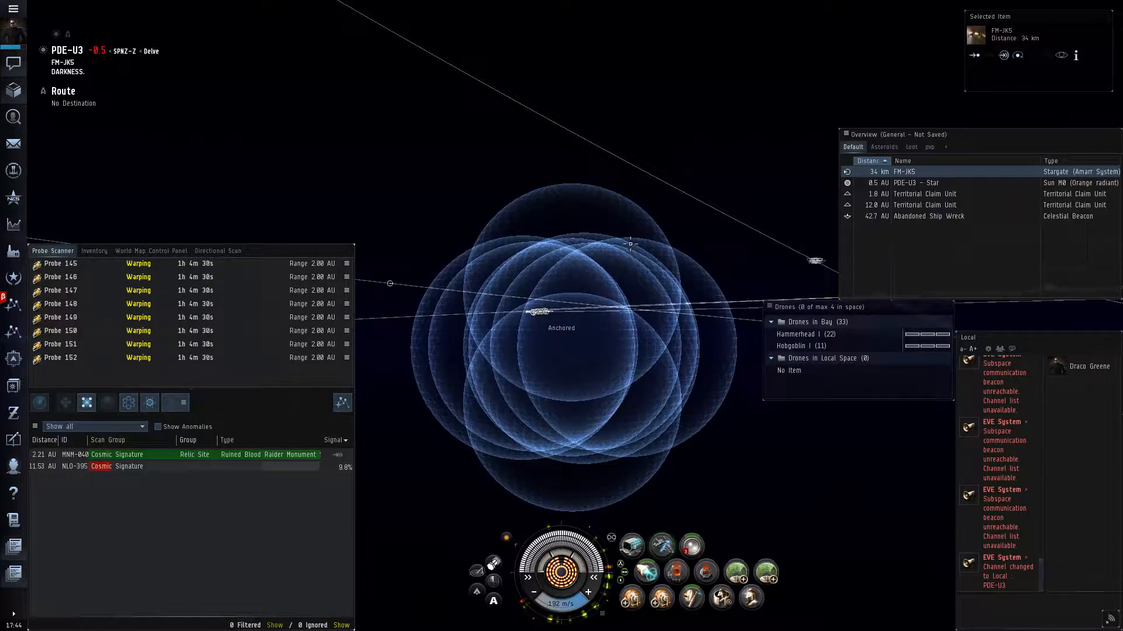
pyautogui.moveTo(442, 446)
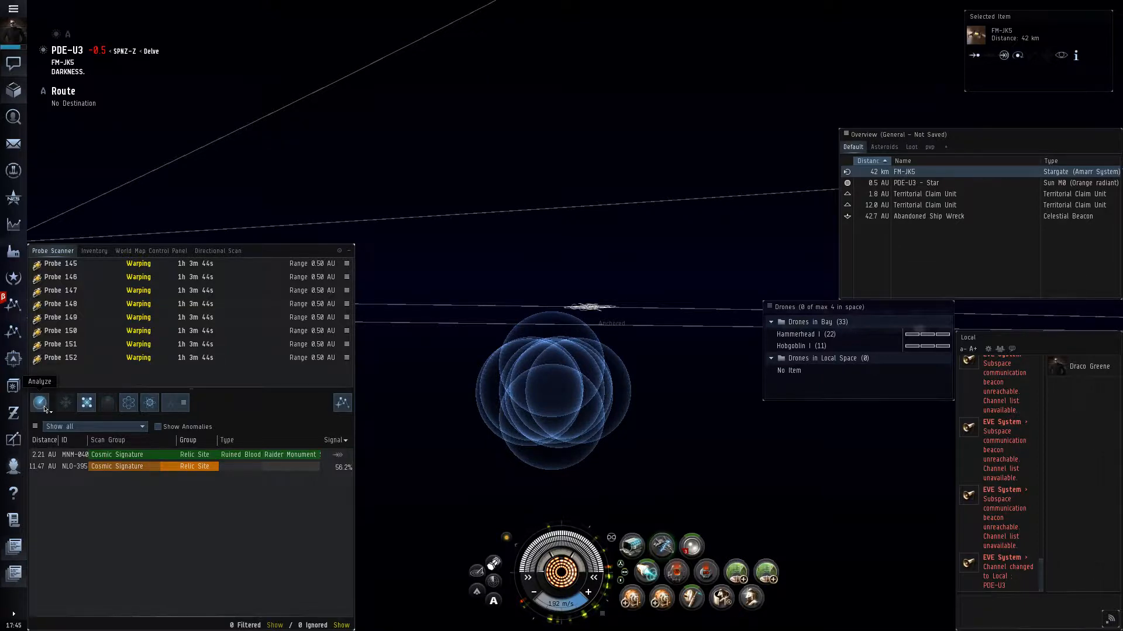
# - Analyze to resolve NLO-395 as a Ruined Blood Raider Science Outpost, then recover the probes
pyautogui.click(39, 401)
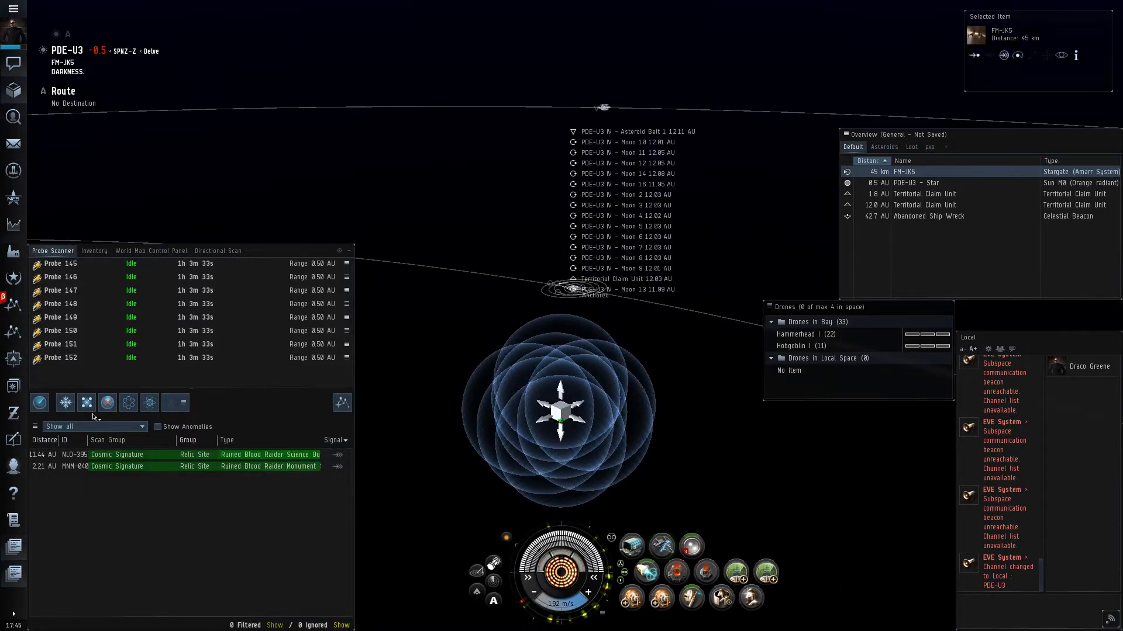
pyautogui.click(65, 402)
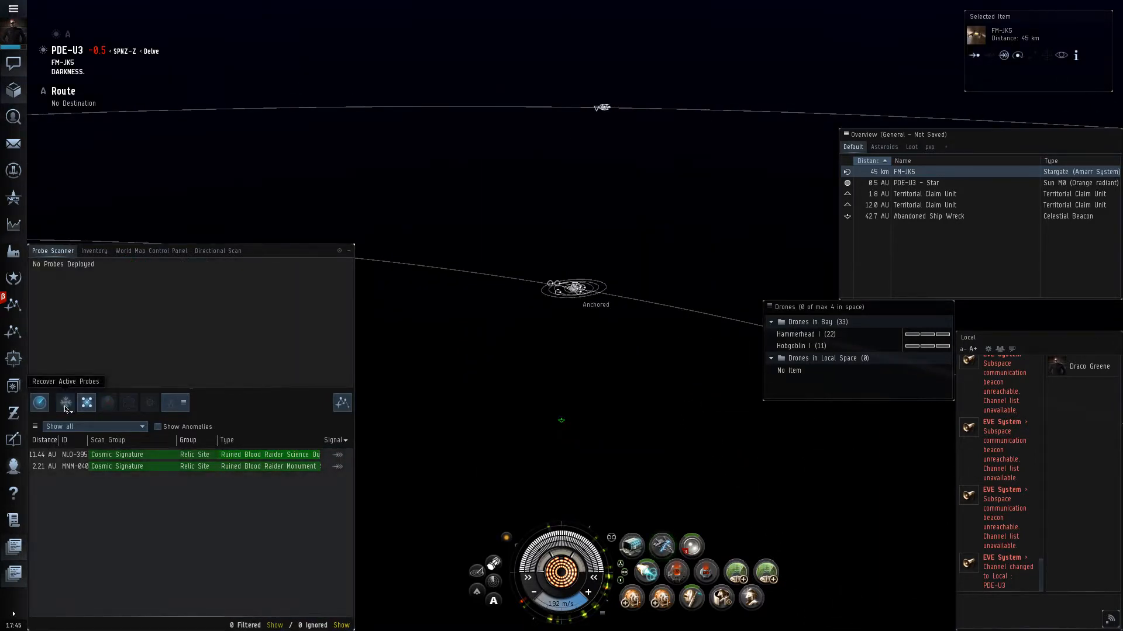